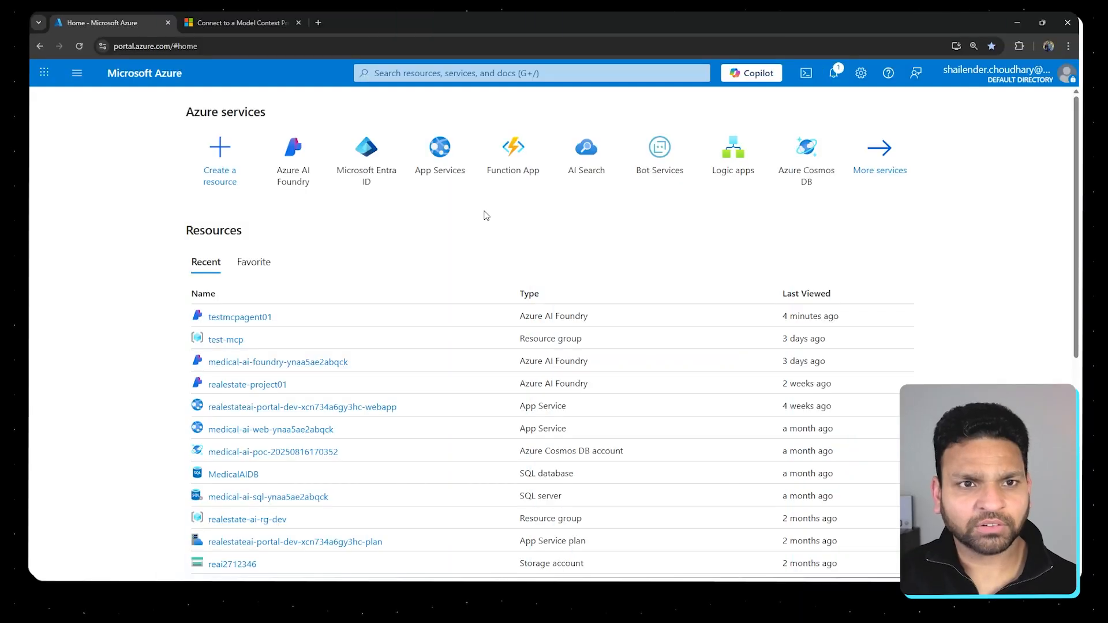
Navigate to the testmcpagent01 AI Foundry resource overview and select its westus Location value
left_click(292, 149)
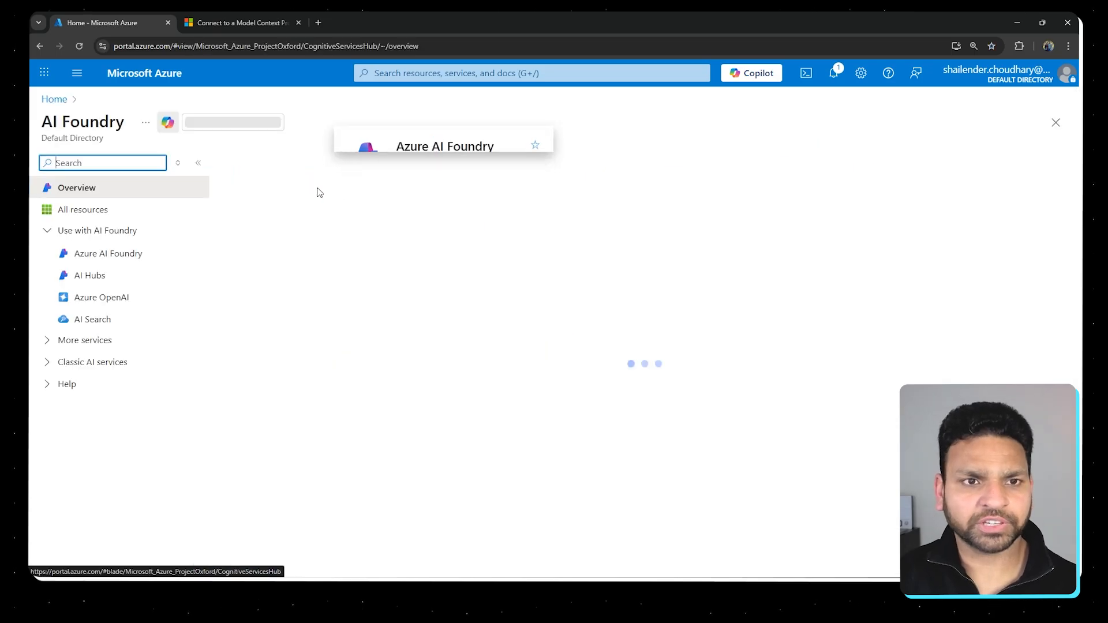
left_click(109, 253)
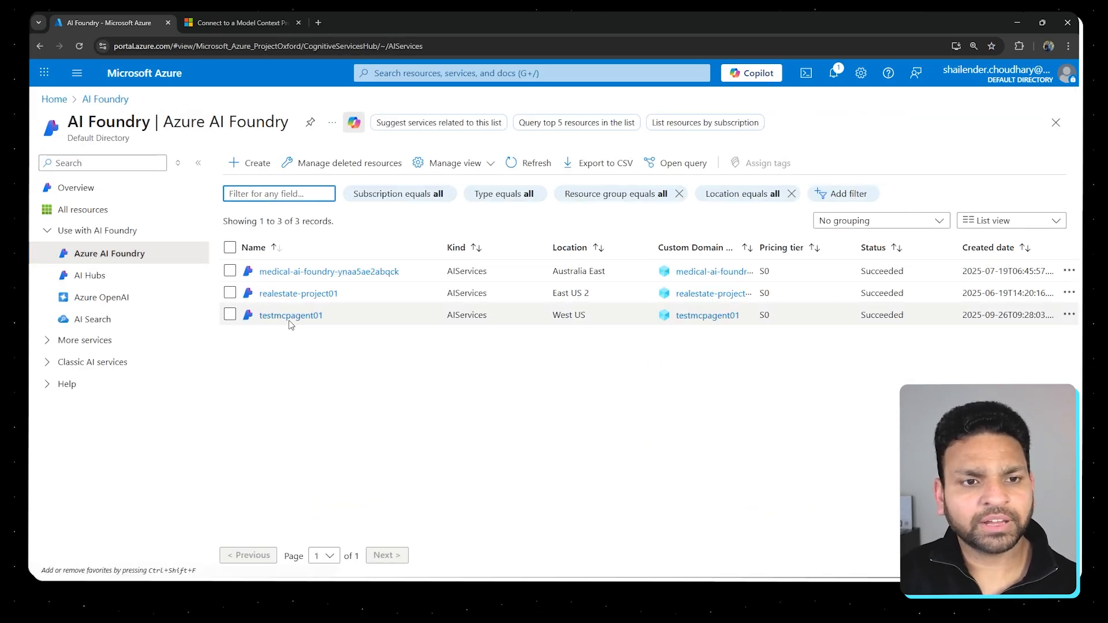
left_click(291, 314)
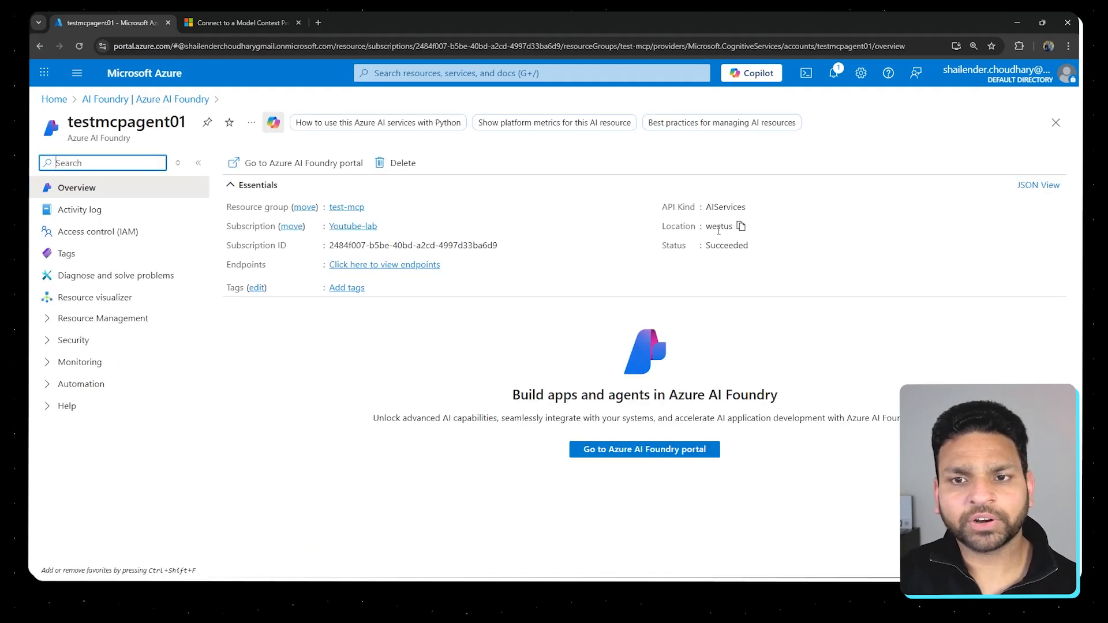
double_click(718, 226)
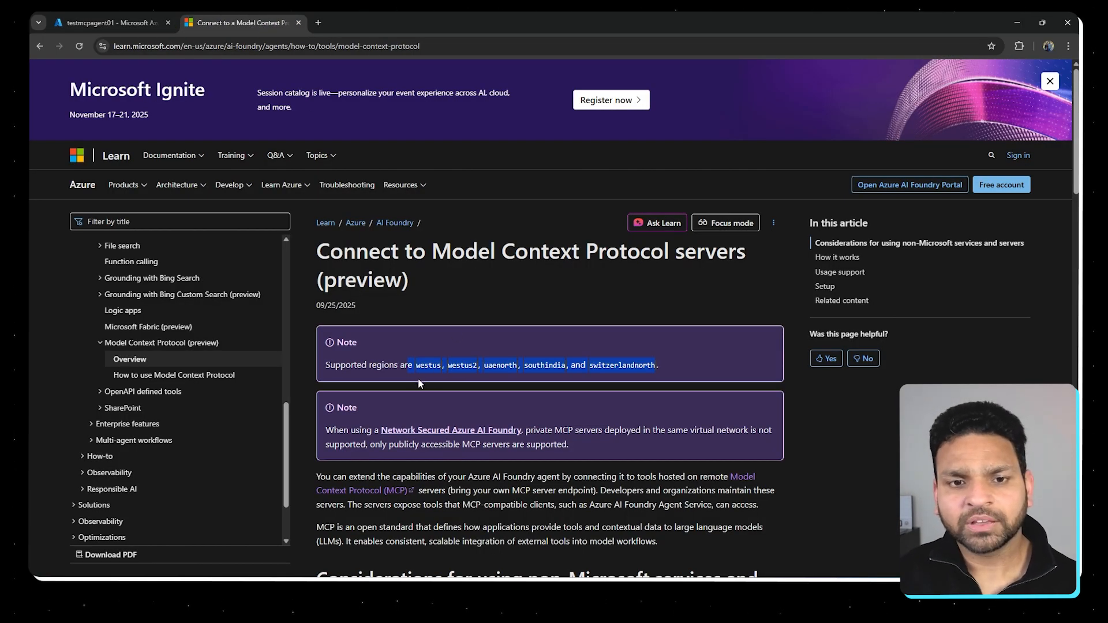
Highlight the MCP article's supported regions list and review the Usage support table
left_click_drag(431, 250, 629, 250)
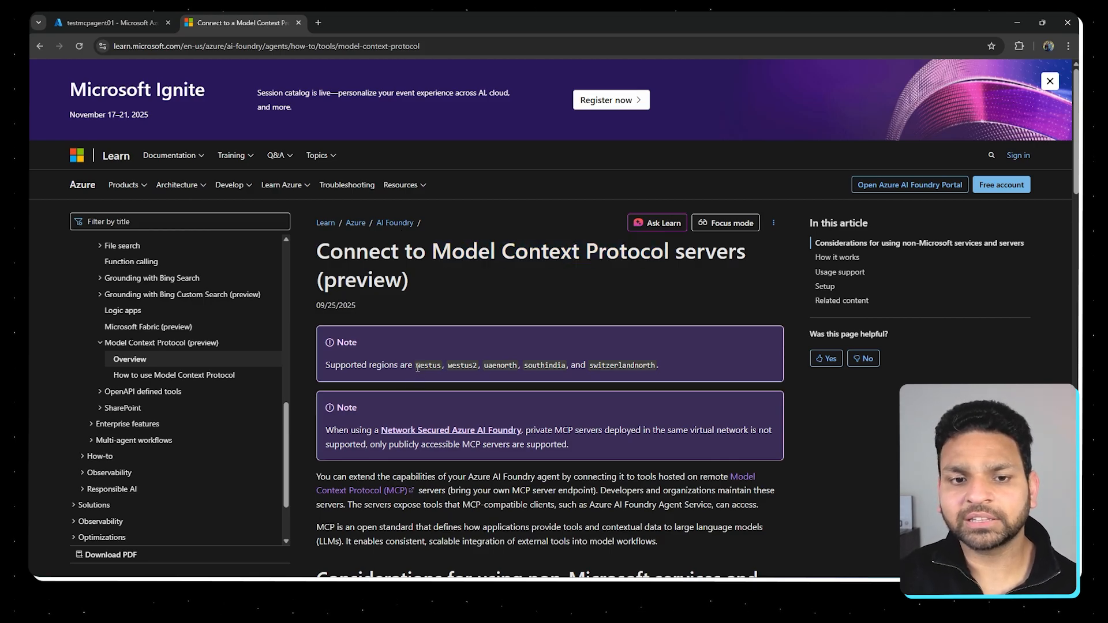
left_click_drag(415, 366, 656, 366)
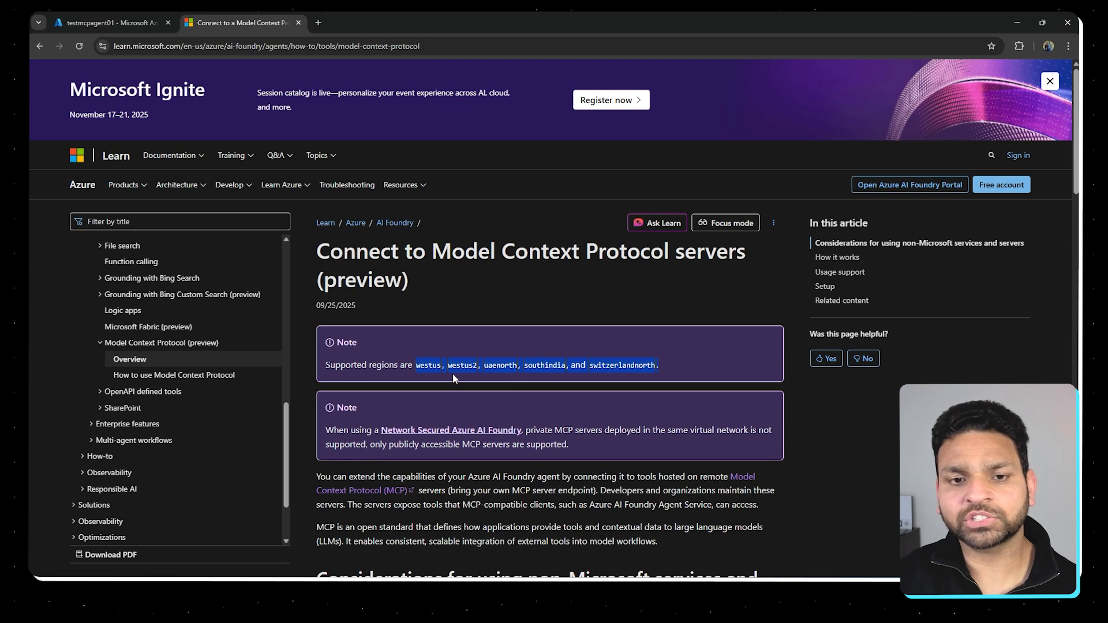
mouse_move(492, 378)
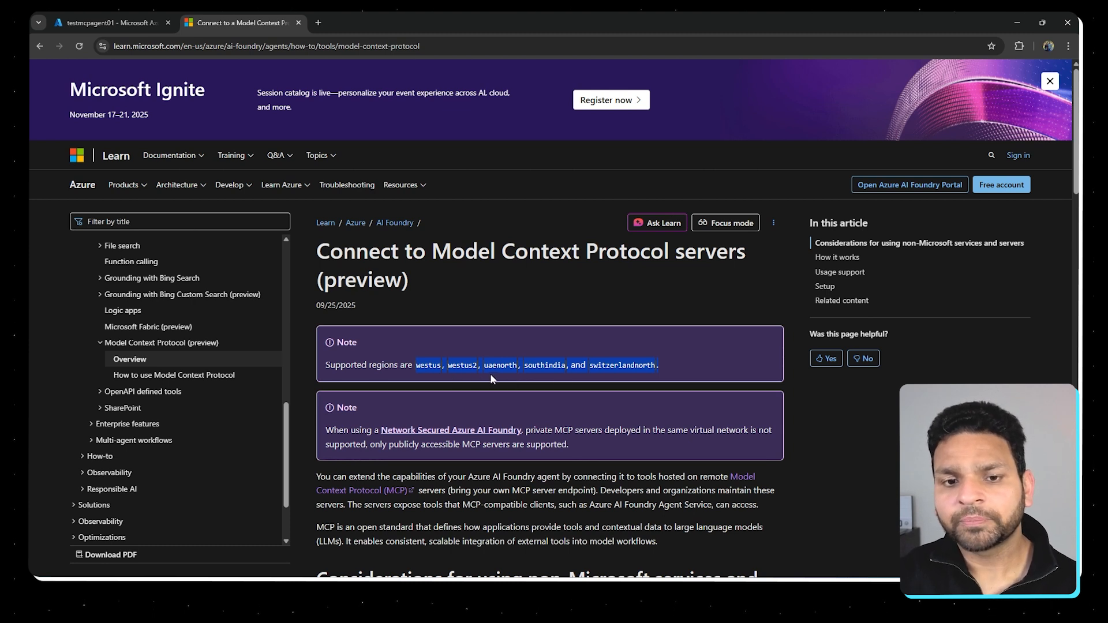
mouse_move(550, 385)
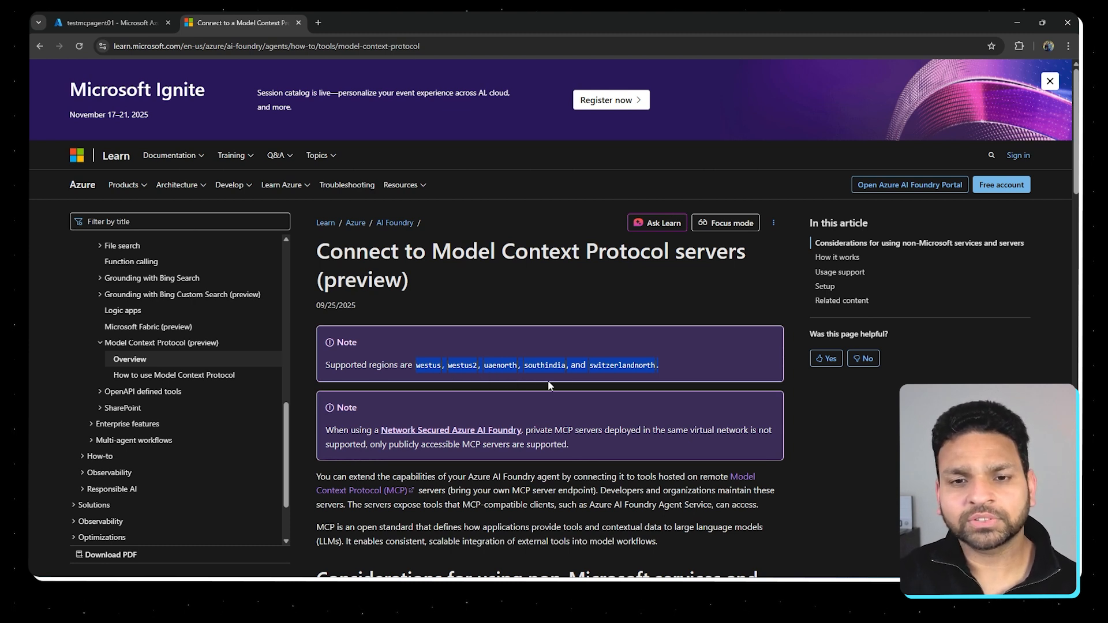
mouse_move(599, 382)
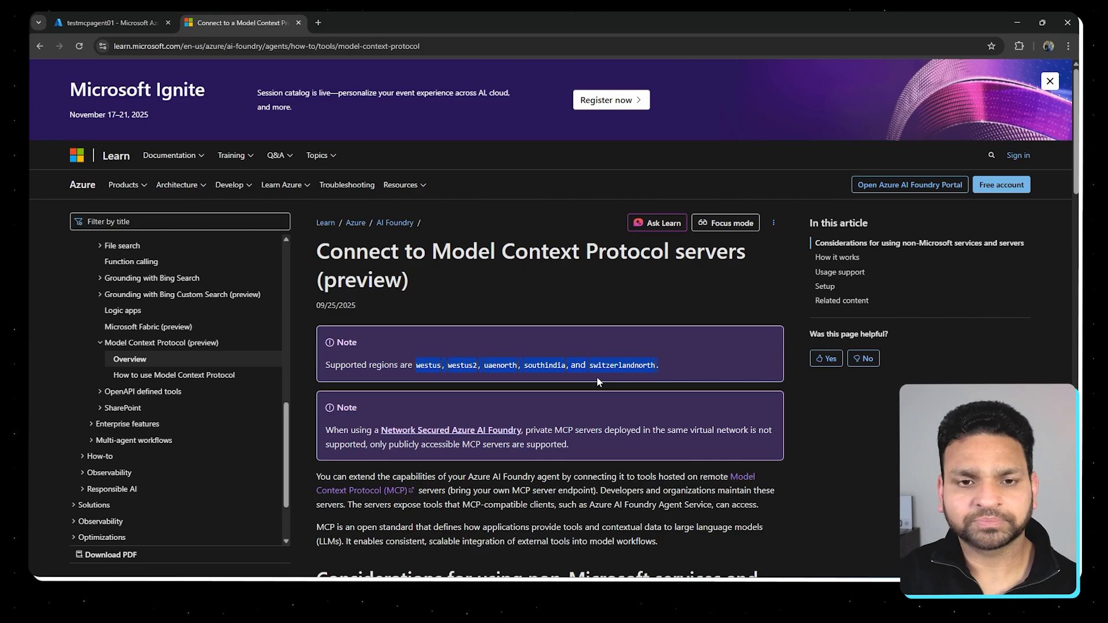
scroll("down", 3)
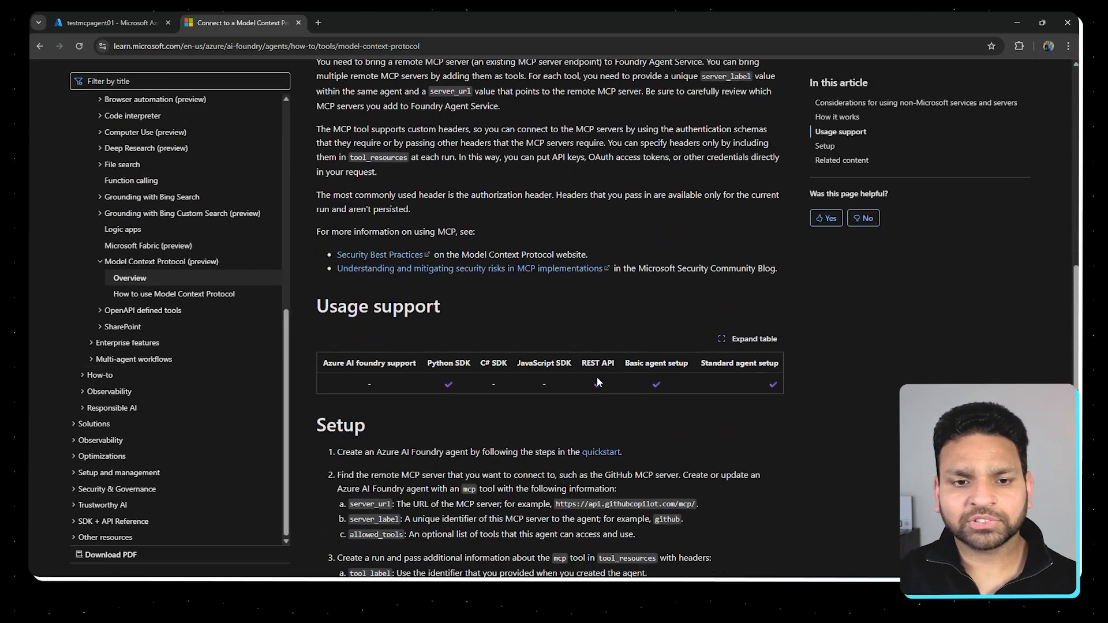
scroll("down", 3)
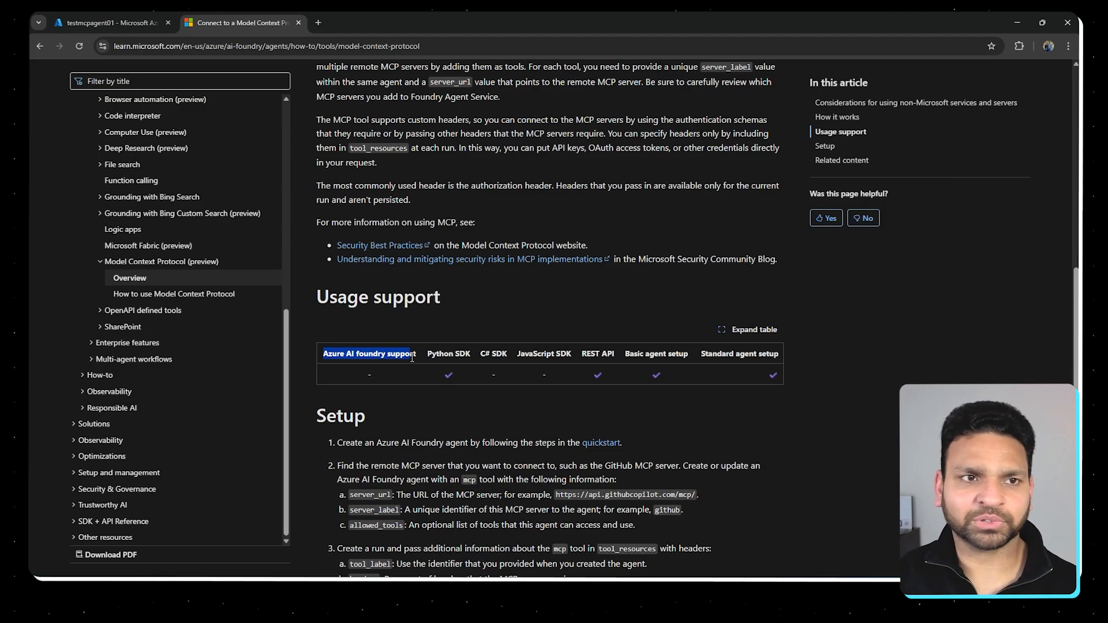
Return to the testmcpagent01 resource and launch it in the Azure AI Foundry portal
left_click(106, 22)
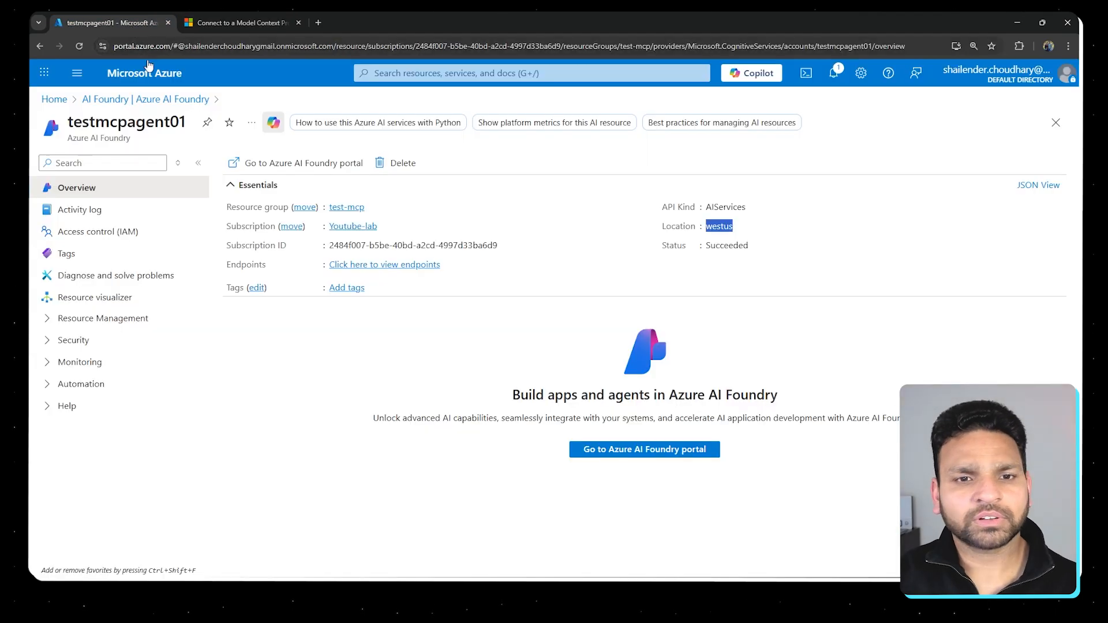
mouse_move(644, 449)
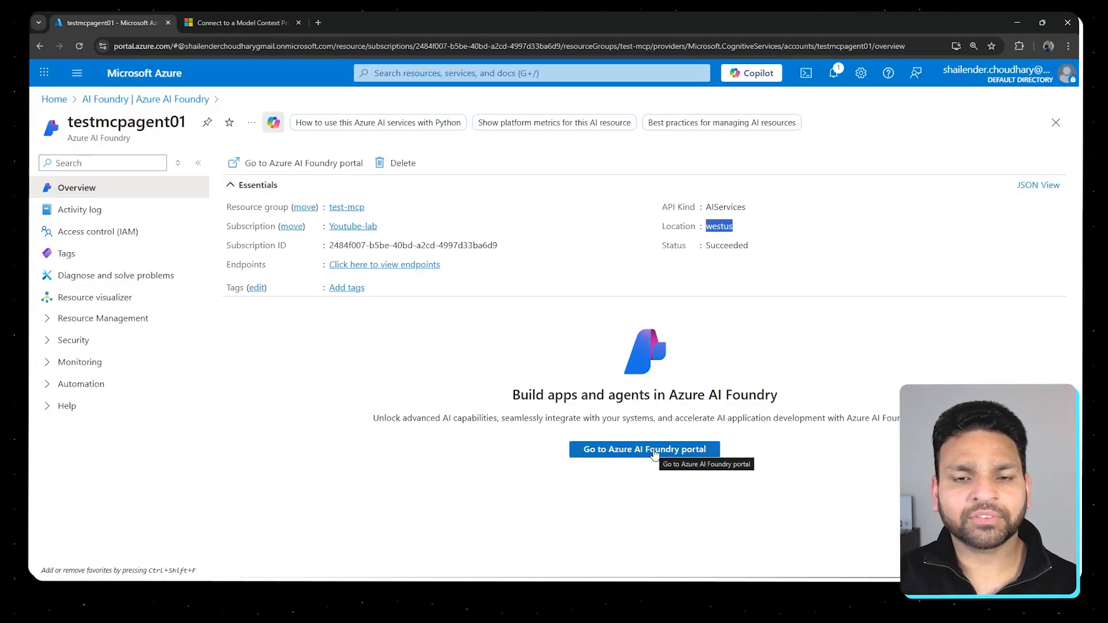
left_click(643, 449)
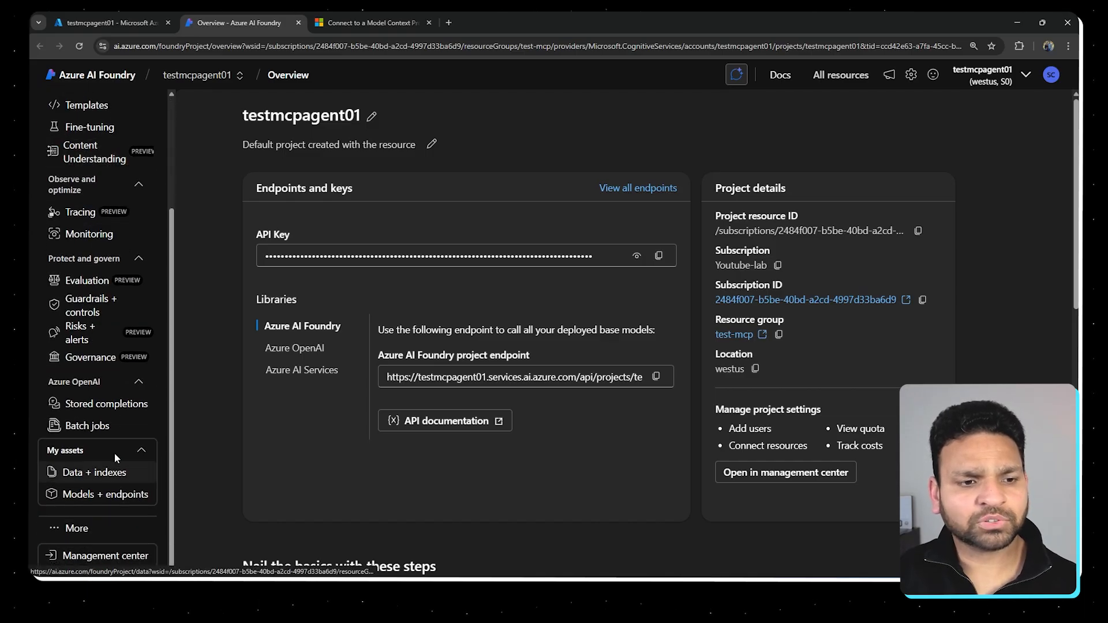
Check the gpt-4o deployment under Models + endpoints, then view Agent651's setup in My agents
left_click(106, 494)
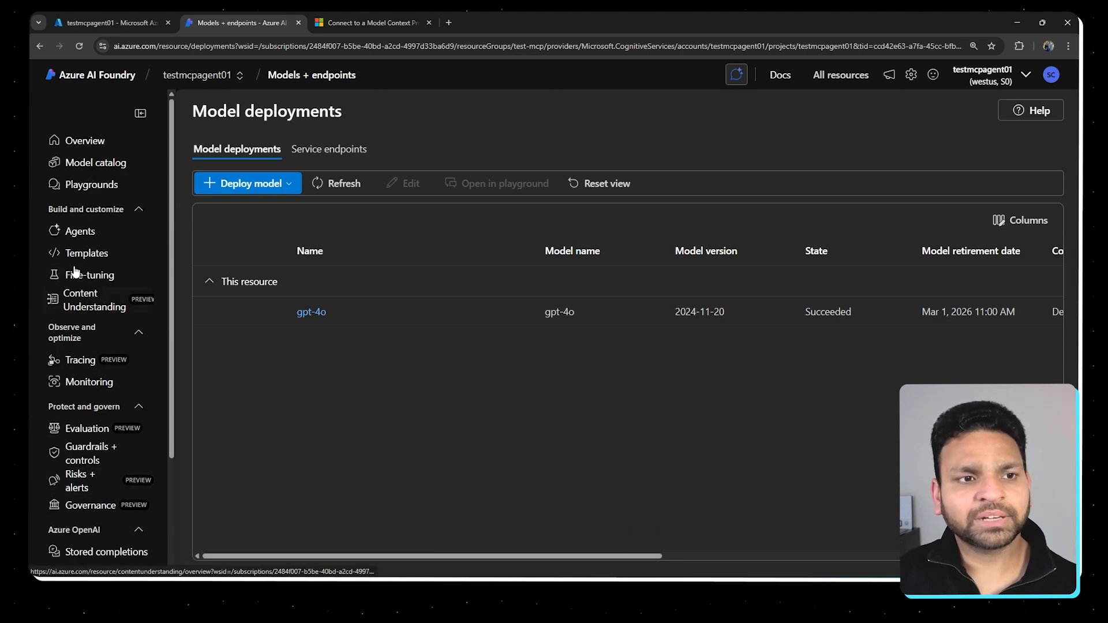
left_click(80, 231)
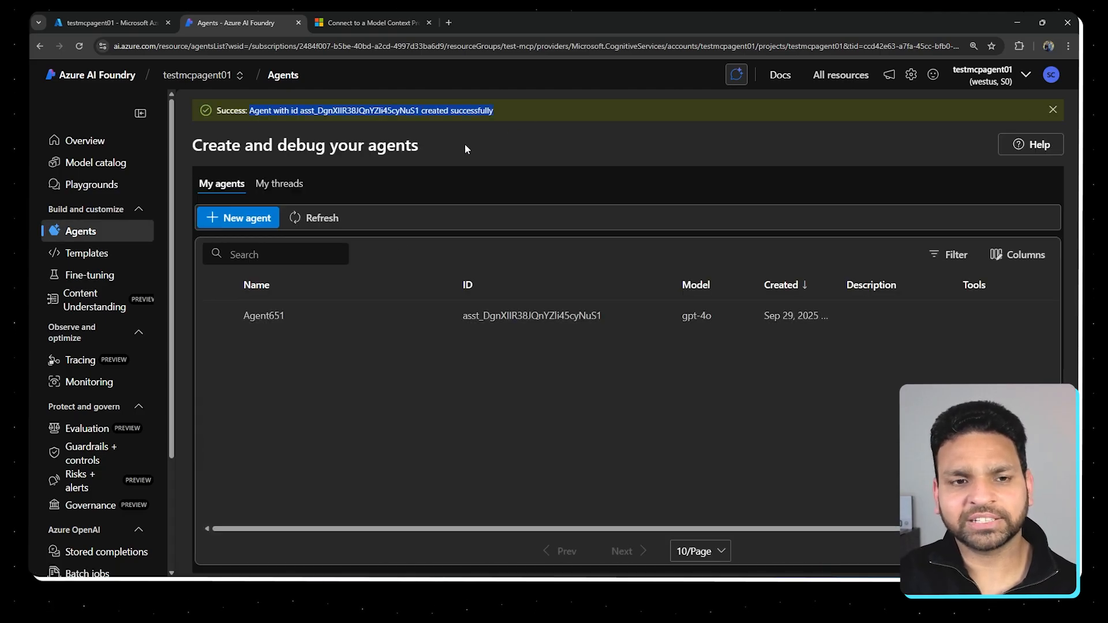
left_click(263, 315)
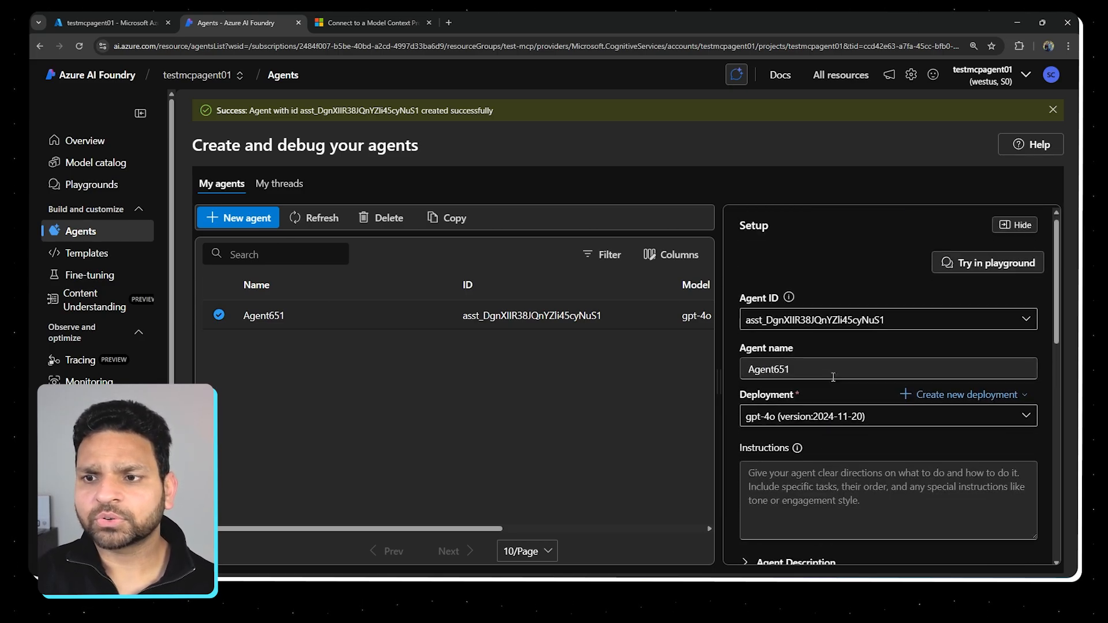
Ask Agent651 in the playground which regions support MCP
left_click(987, 262)
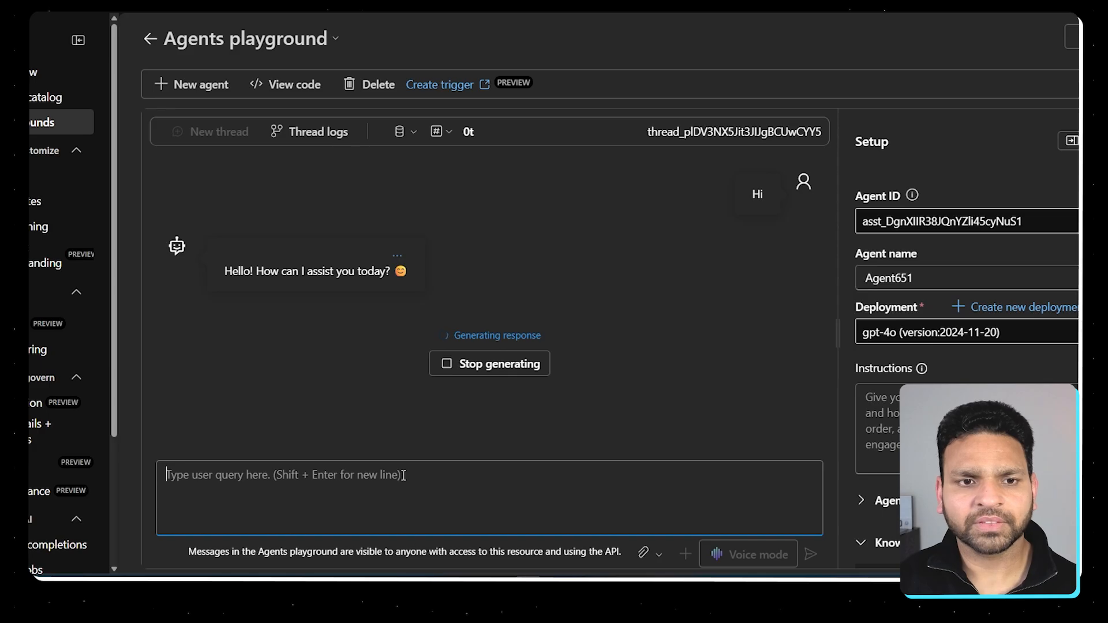
type("Wh")
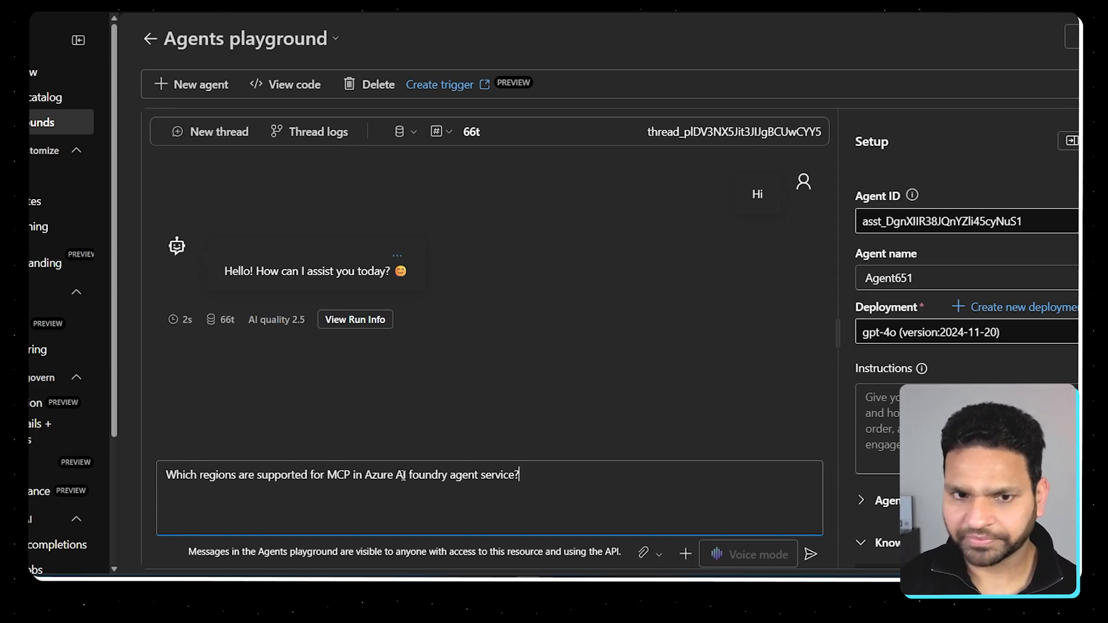
left_click(810, 553)
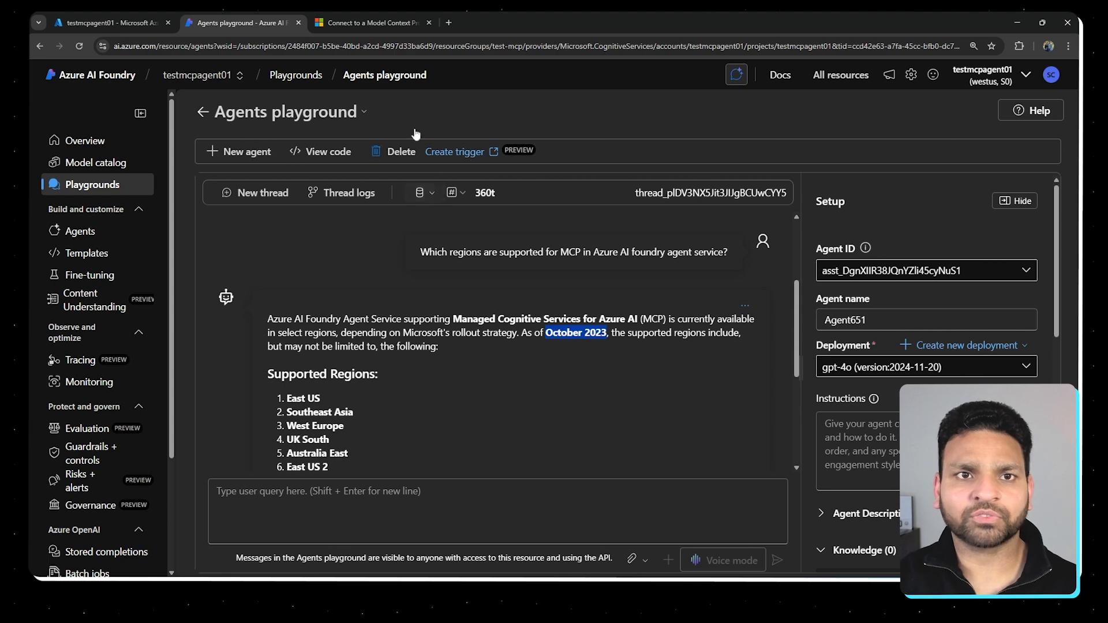
Compare its answer against the documented supported regions on the Learn MCP page
left_click(370, 23)
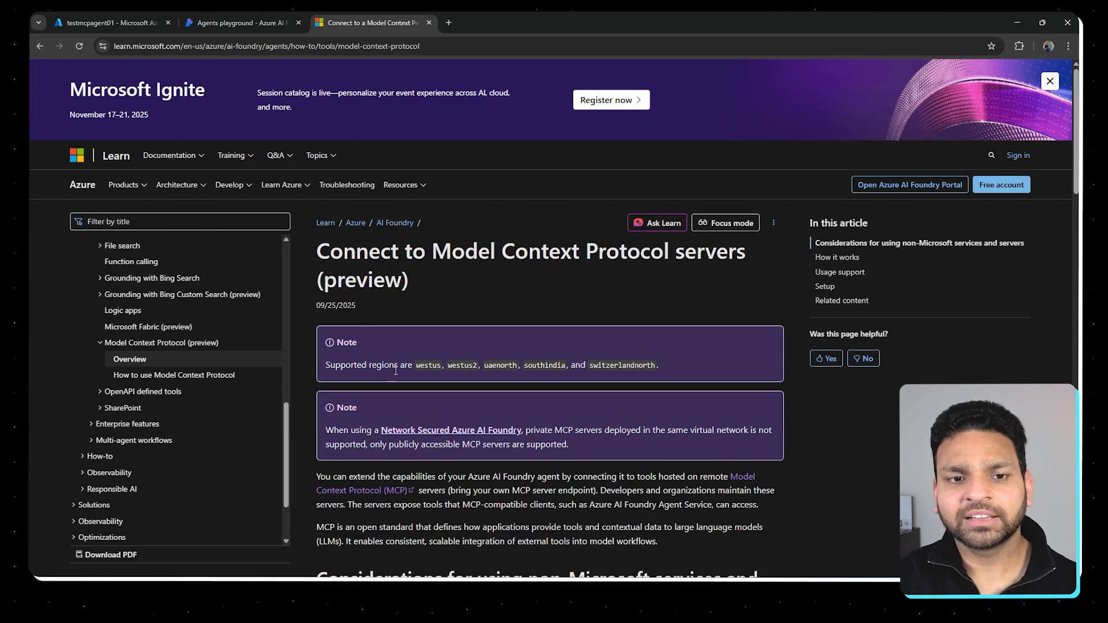
left_click_drag(398, 366, 656, 366)
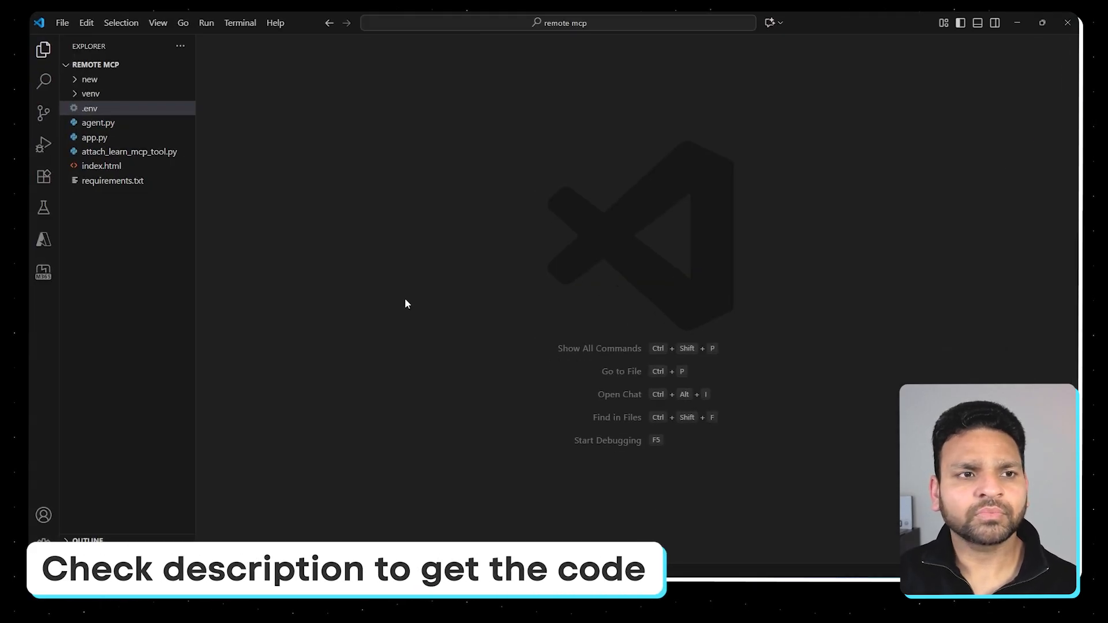
mouse_move(107, 188)
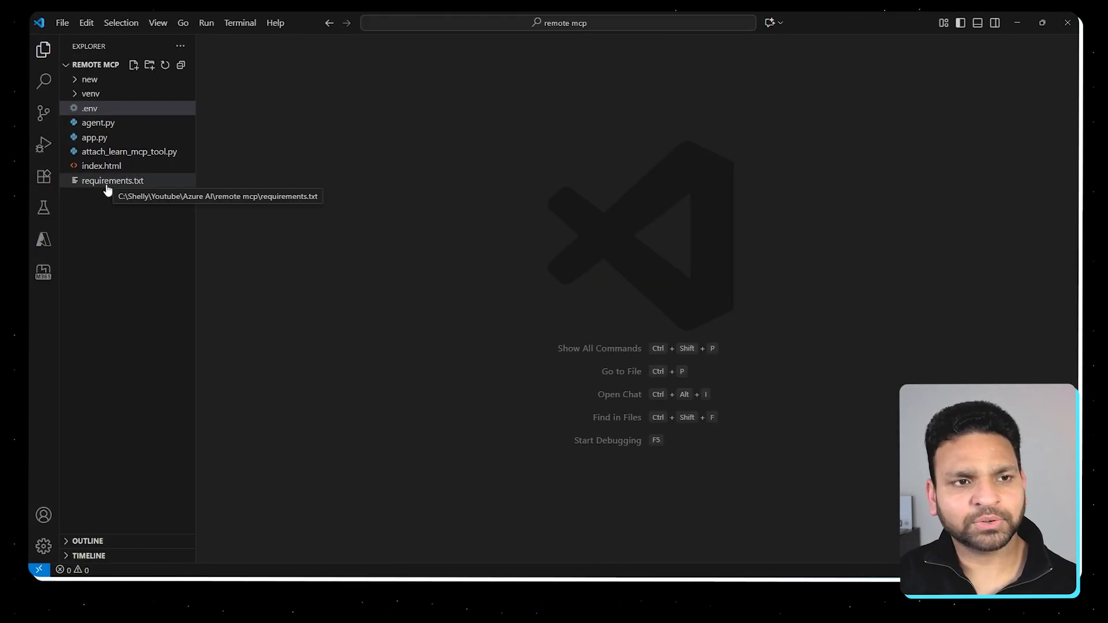
Review the packages listed in requirements.txt
left_click(112, 182)
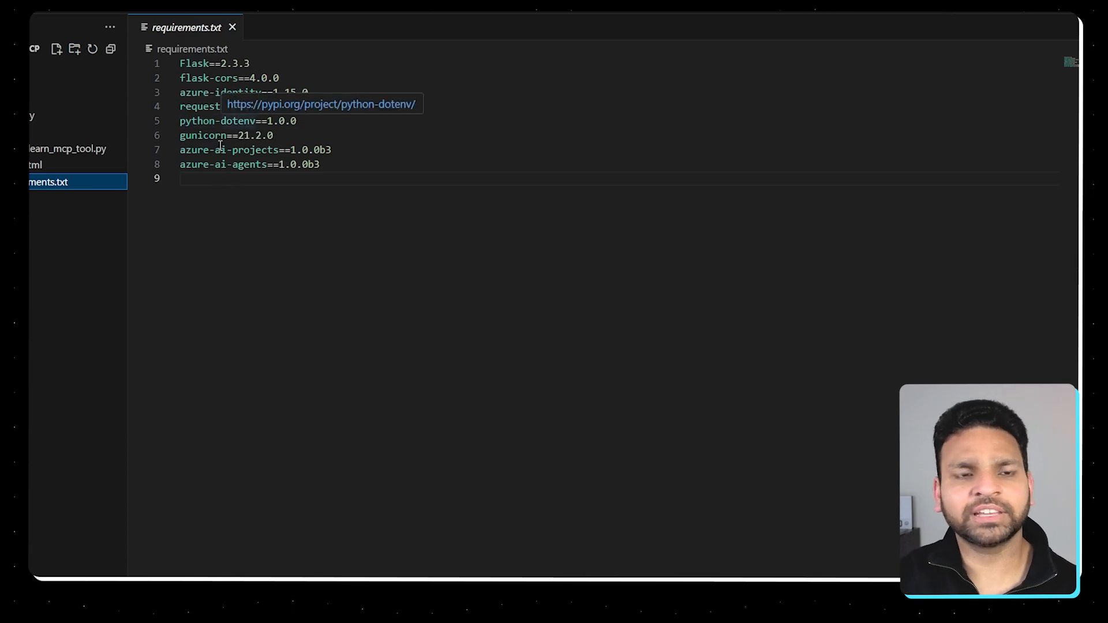
left_click_drag(180, 150, 318, 164)
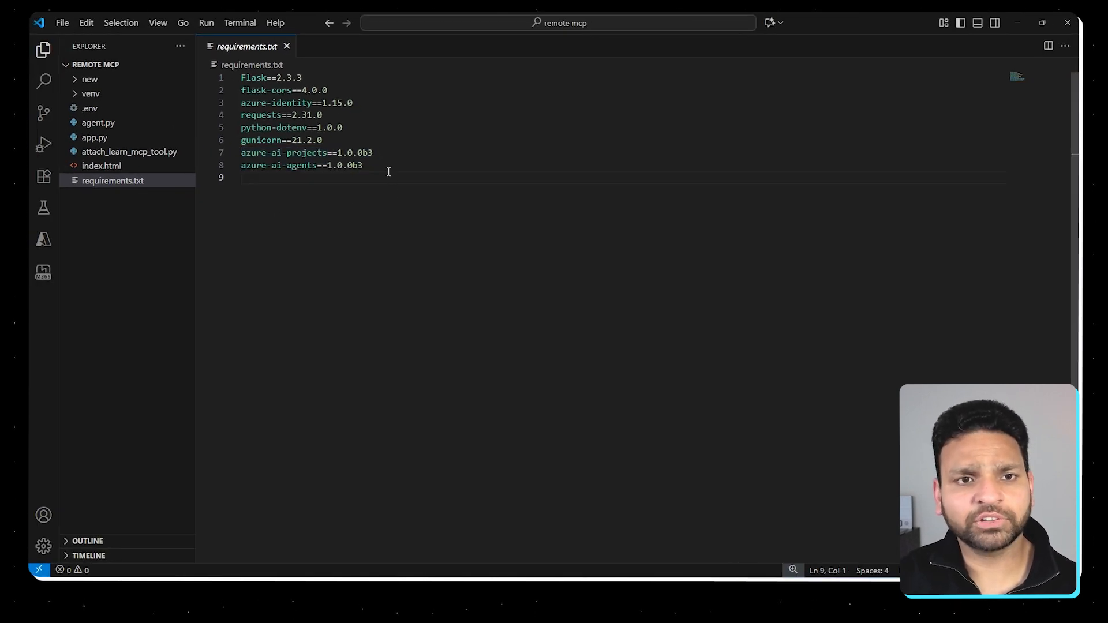
Install dependencies with pip install -r requirements.txt in a new terminal and switch to the .env file
left_click(240, 23)
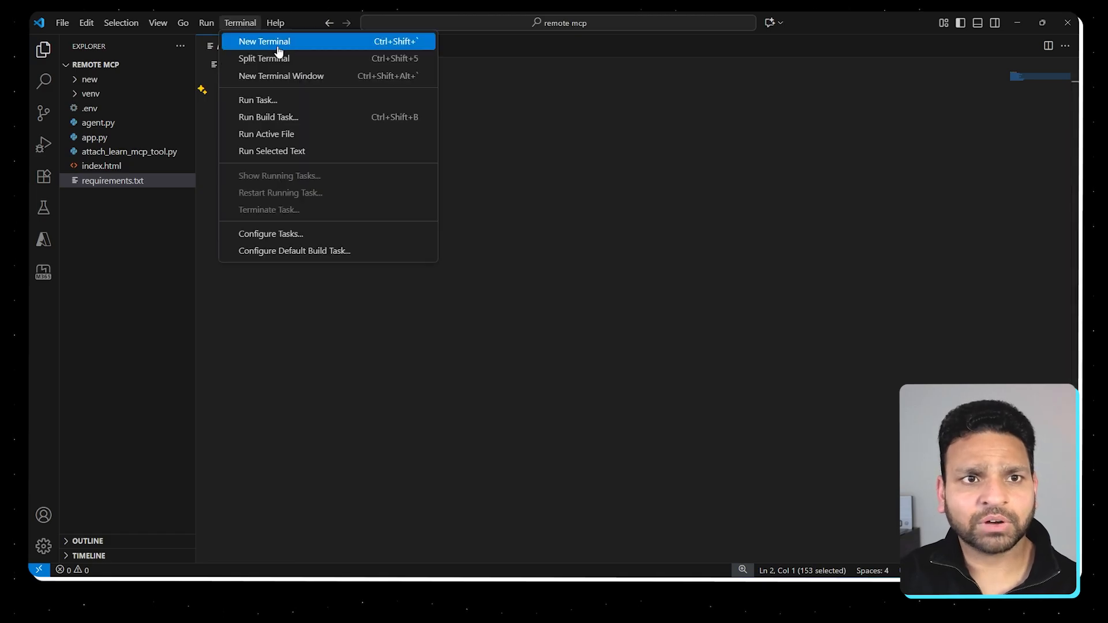
left_click(264, 41)
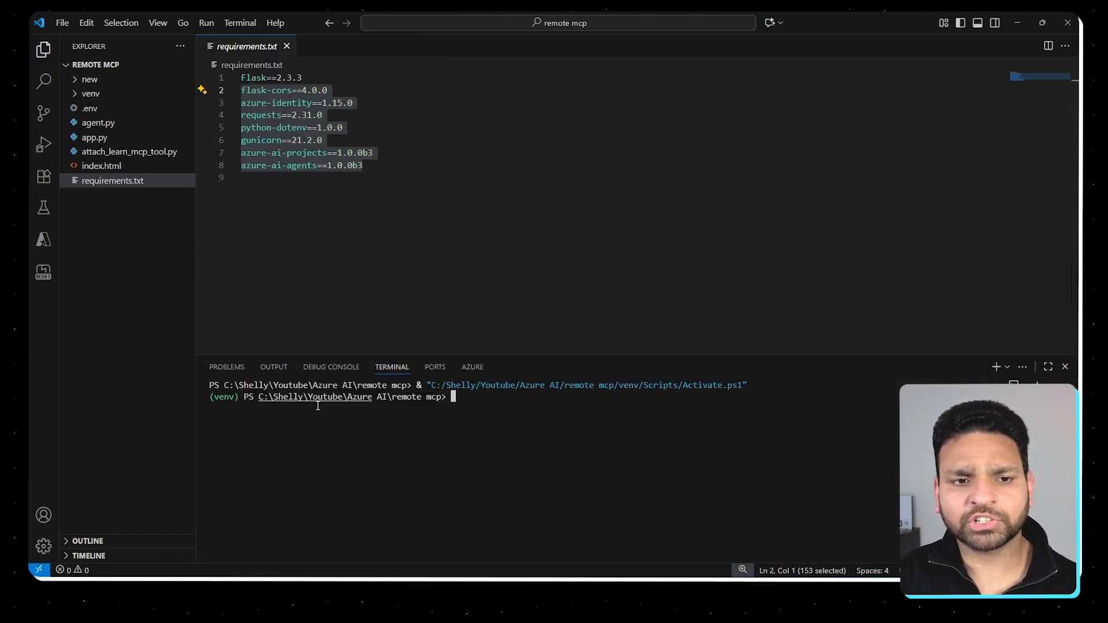
type("pip install -r requirements.txt")
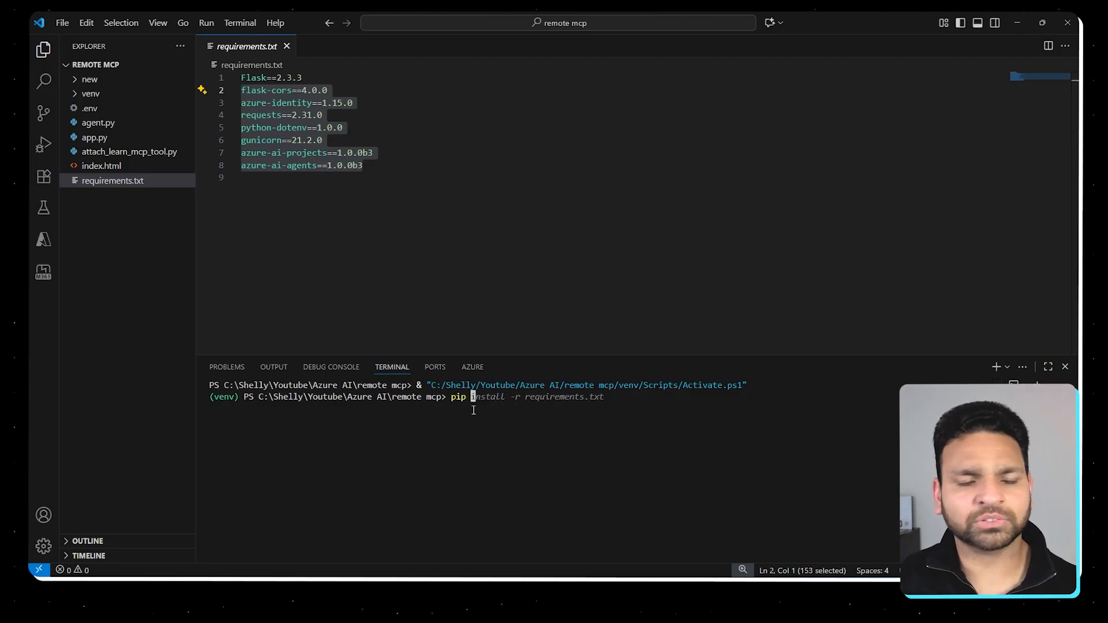
left_click(88, 107)
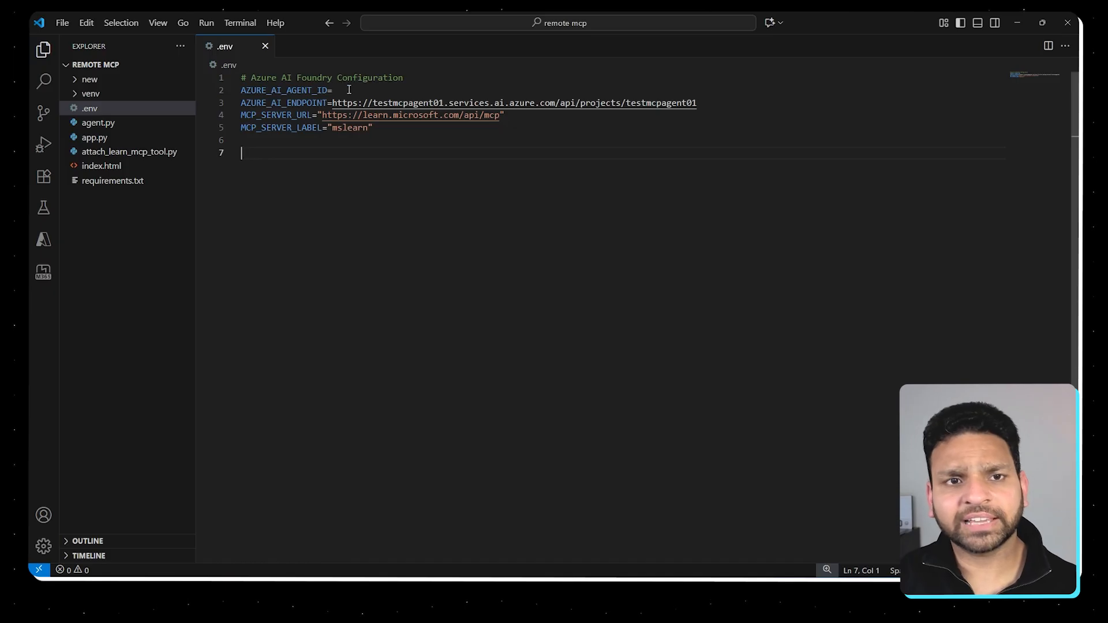
mouse_move(625, 302)
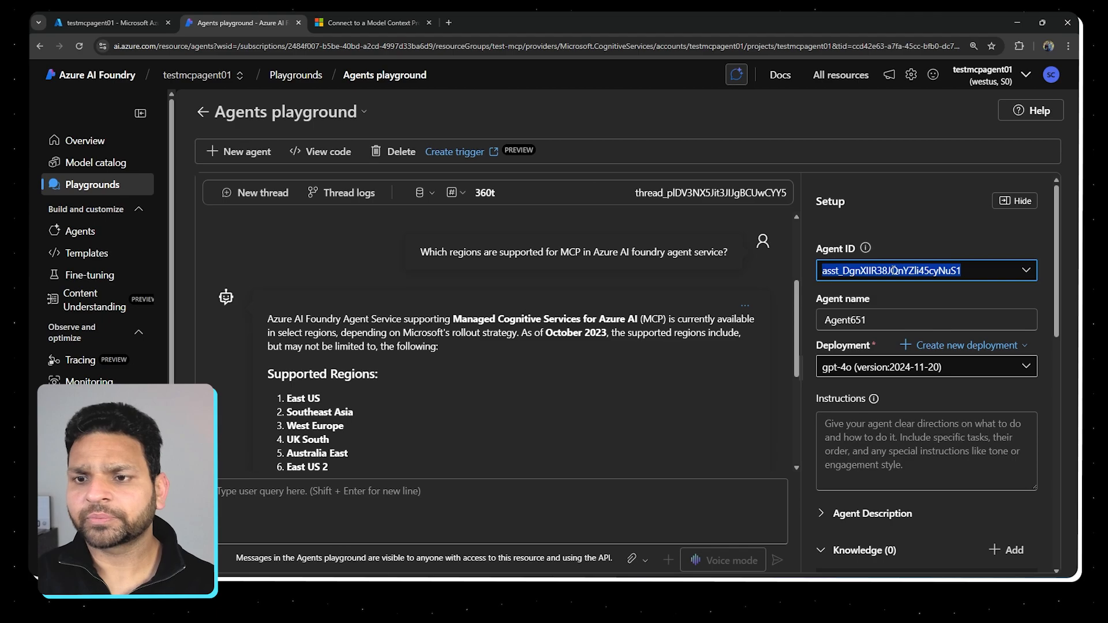
Set AZURE_AI_AGENT_ID to asst_DgnXIIR38JQnYZli45cyNuS1 in .env and check the mslearn server label value
left_click(1025, 270)
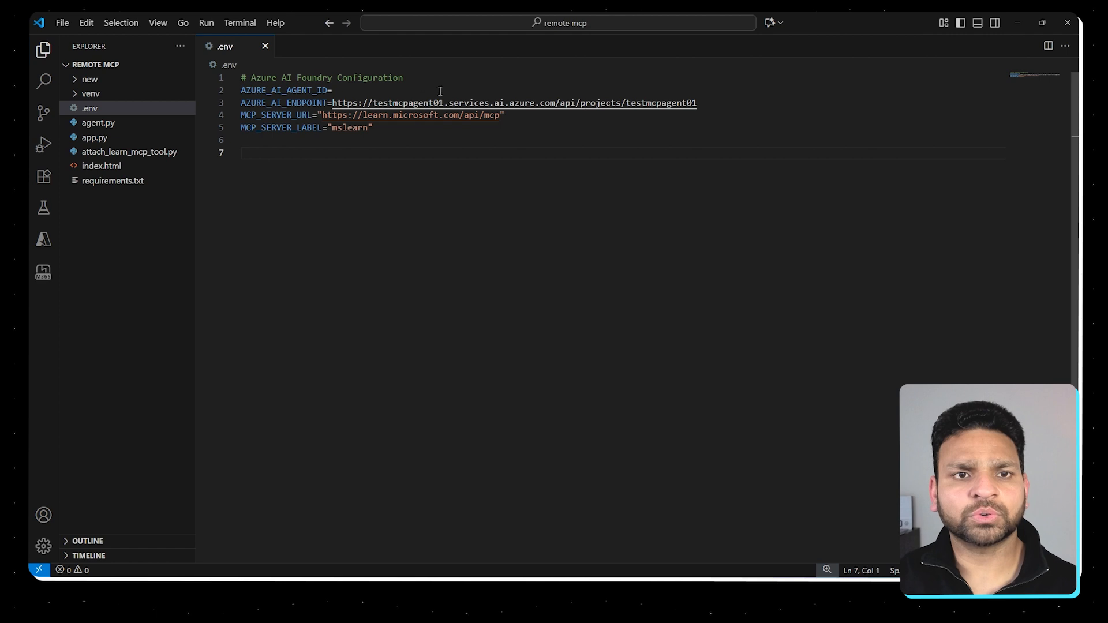
type("asst_DgnXIIR38JQnYZli45cyNuS1")
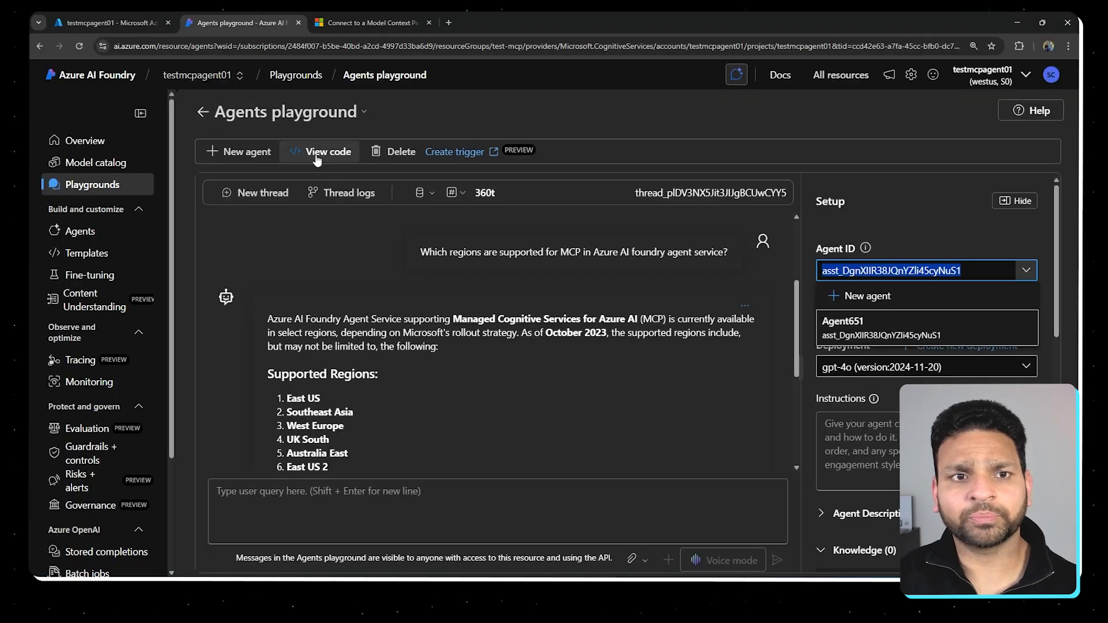
left_click(327, 151)
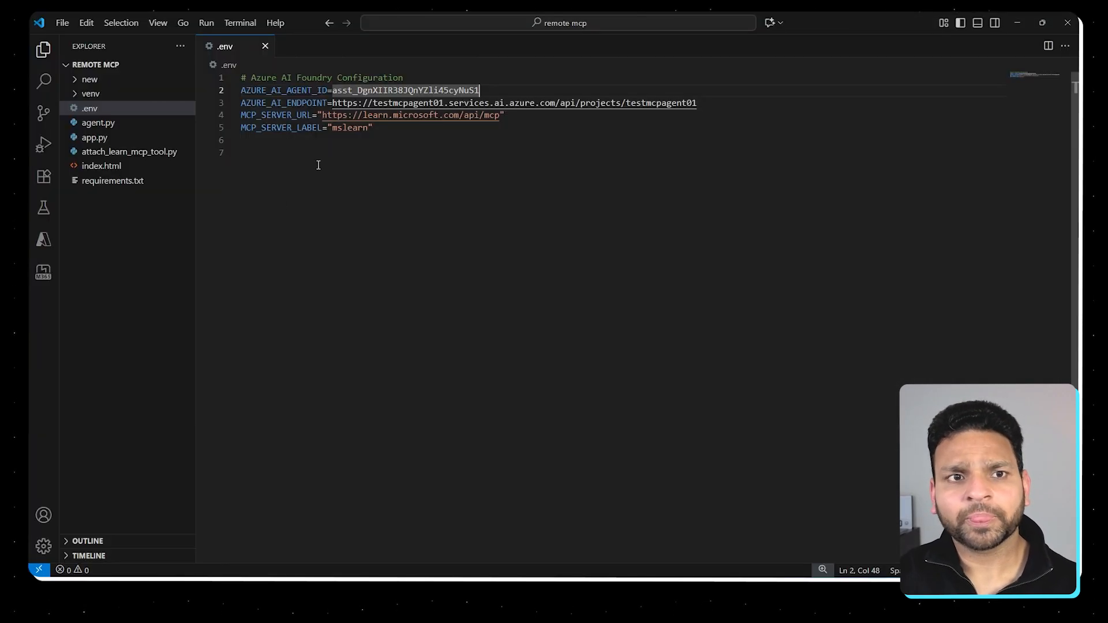
left_click_drag(322, 115, 431, 114)
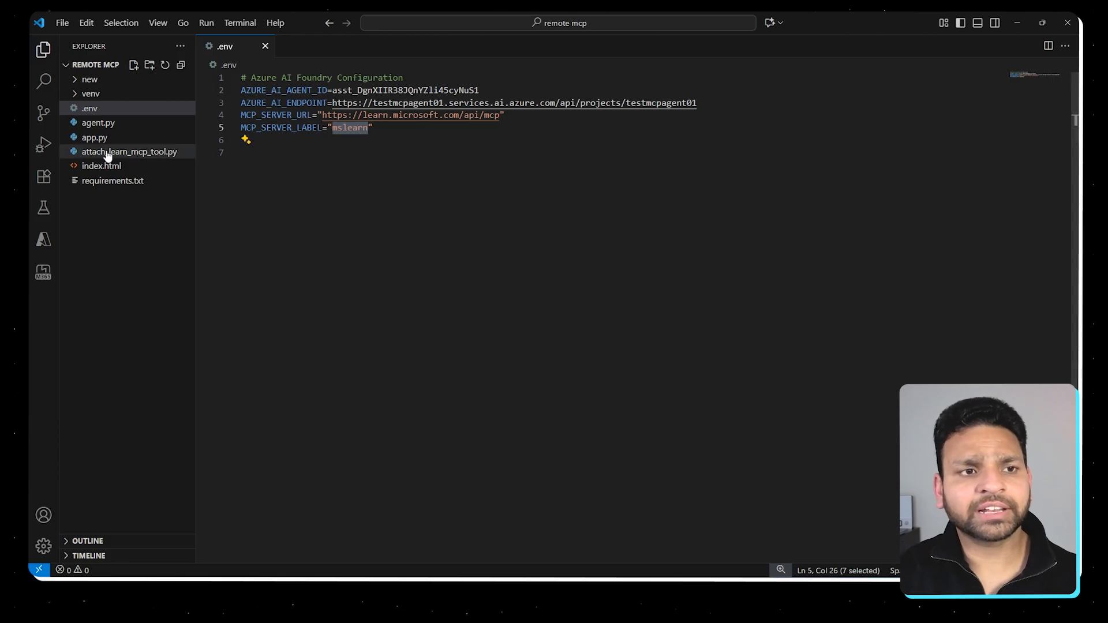
Review attach_learn_mcp_tool.py's environment loading, update_agent_tools and create_run functions
left_click(131, 151)
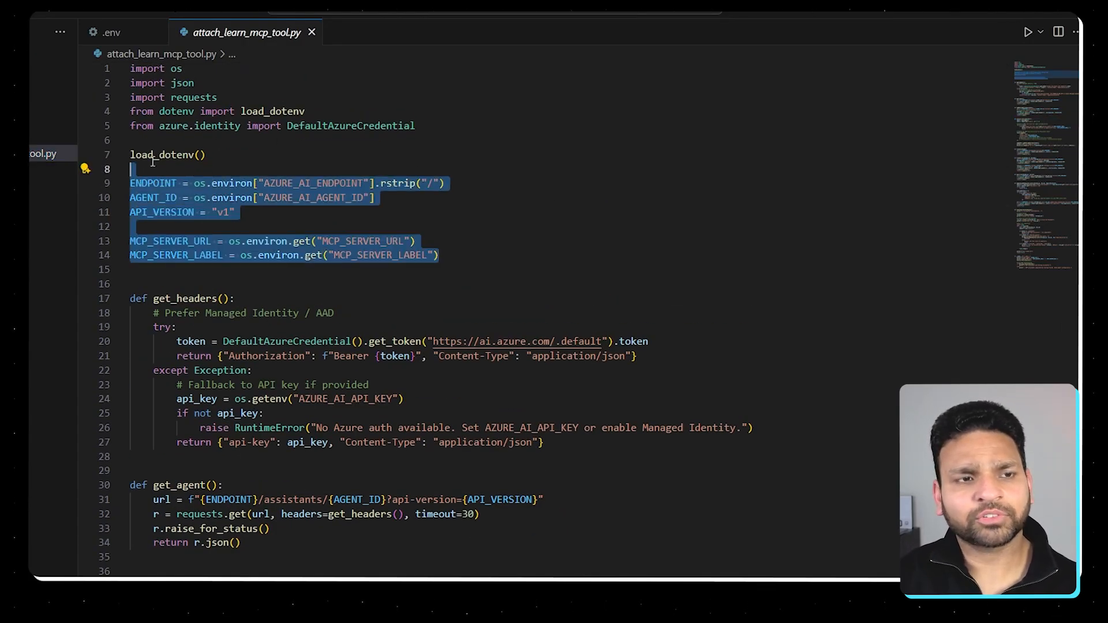
scroll("down", 3)
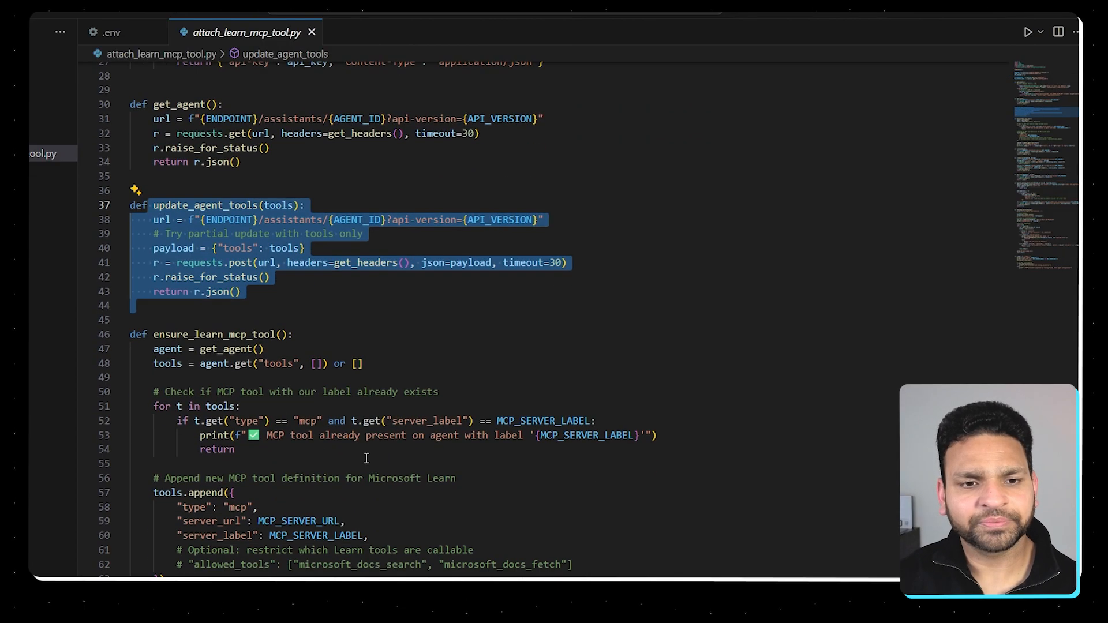
scroll("down", 3)
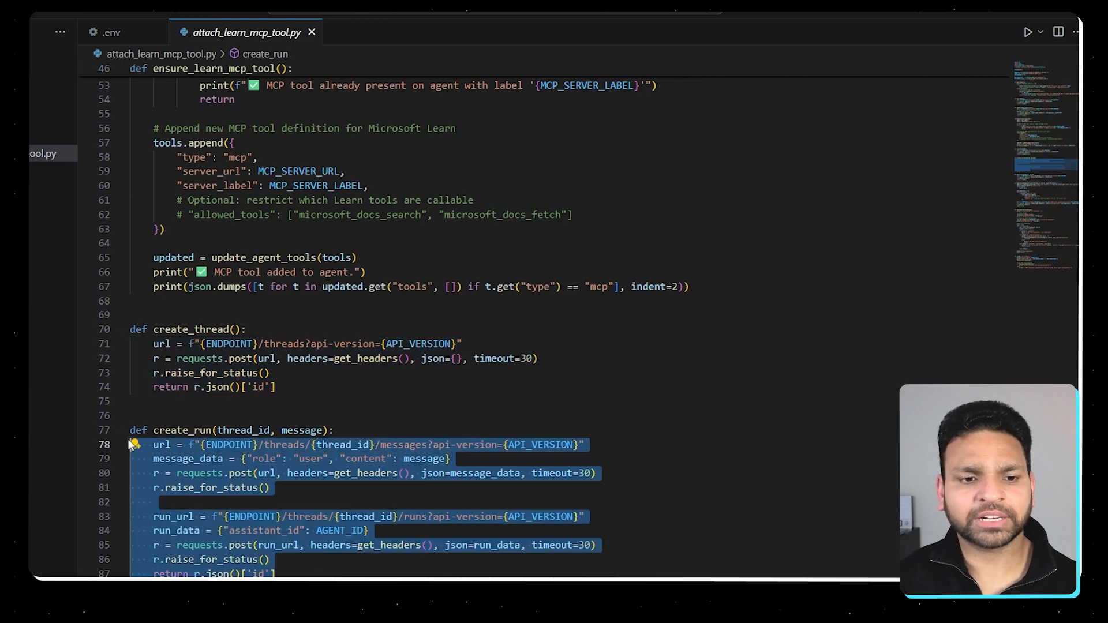
scroll("down", 3)
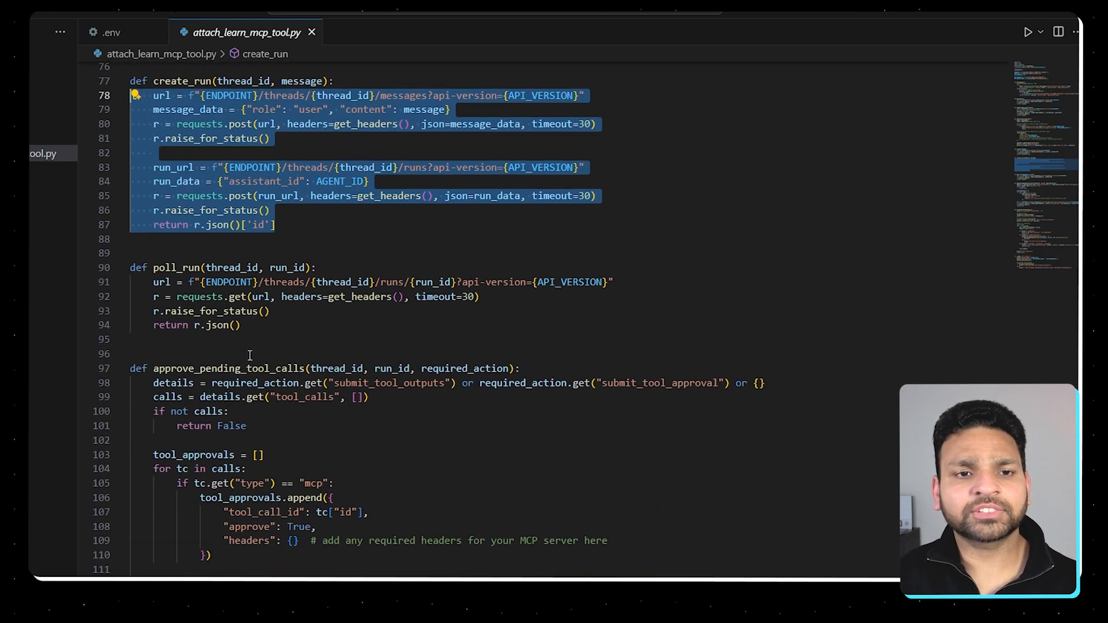
mouse_move(243, 368)
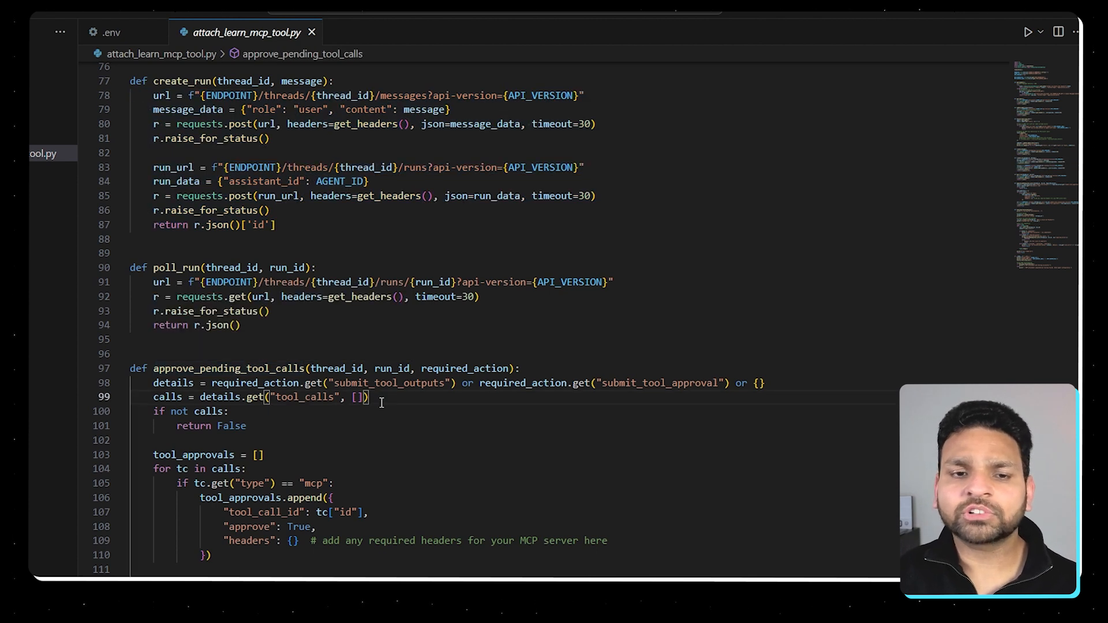
mouse_move(289, 429)
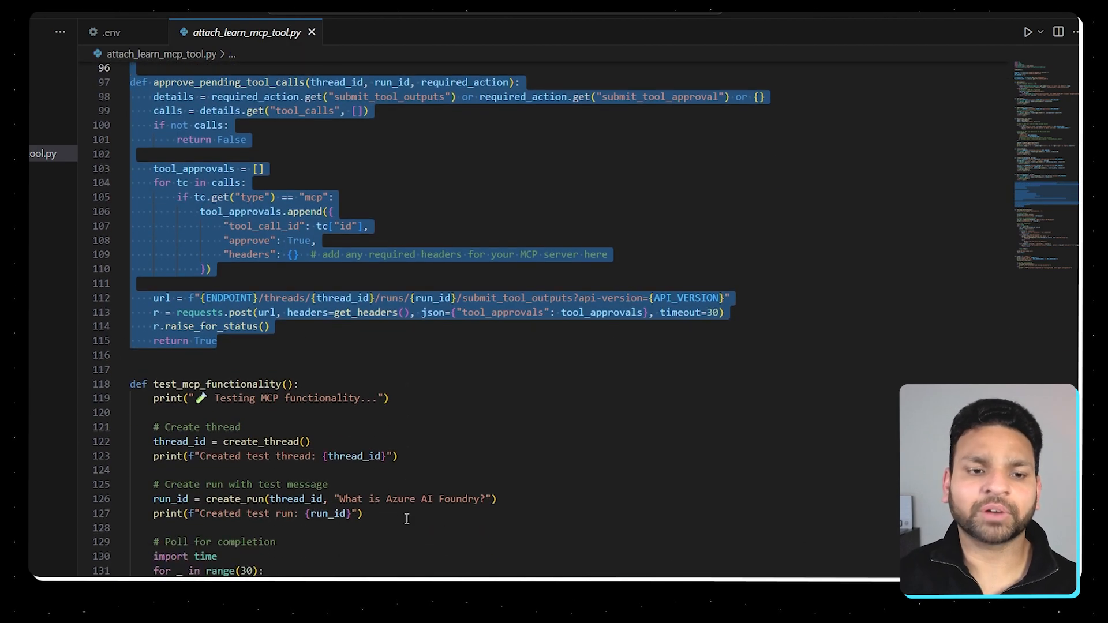
scroll("down", 3)
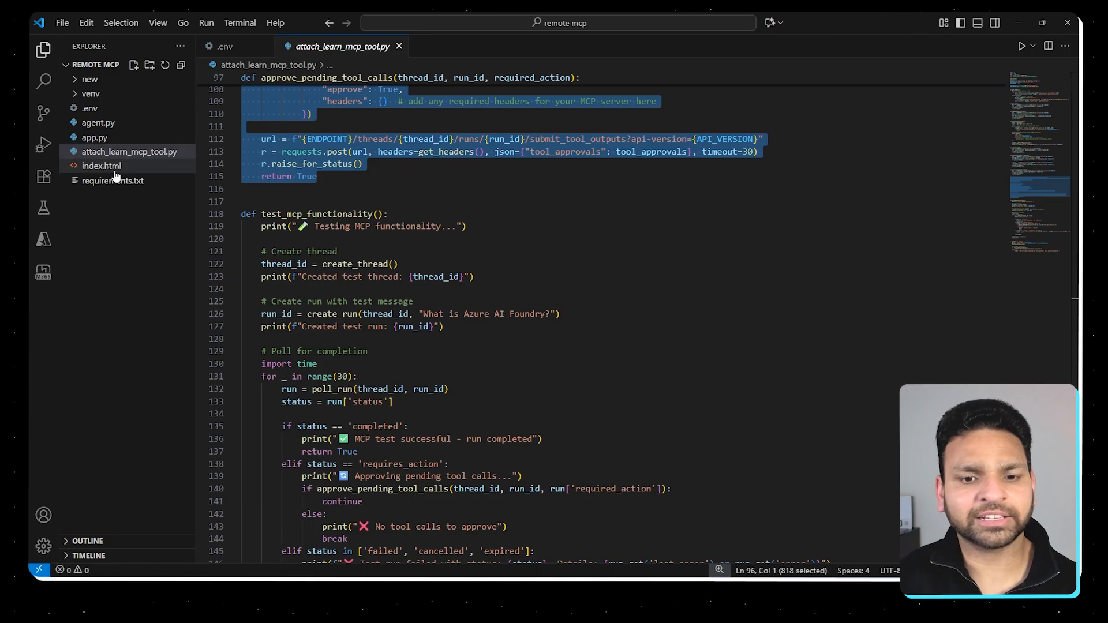
mouse_move(102, 165)
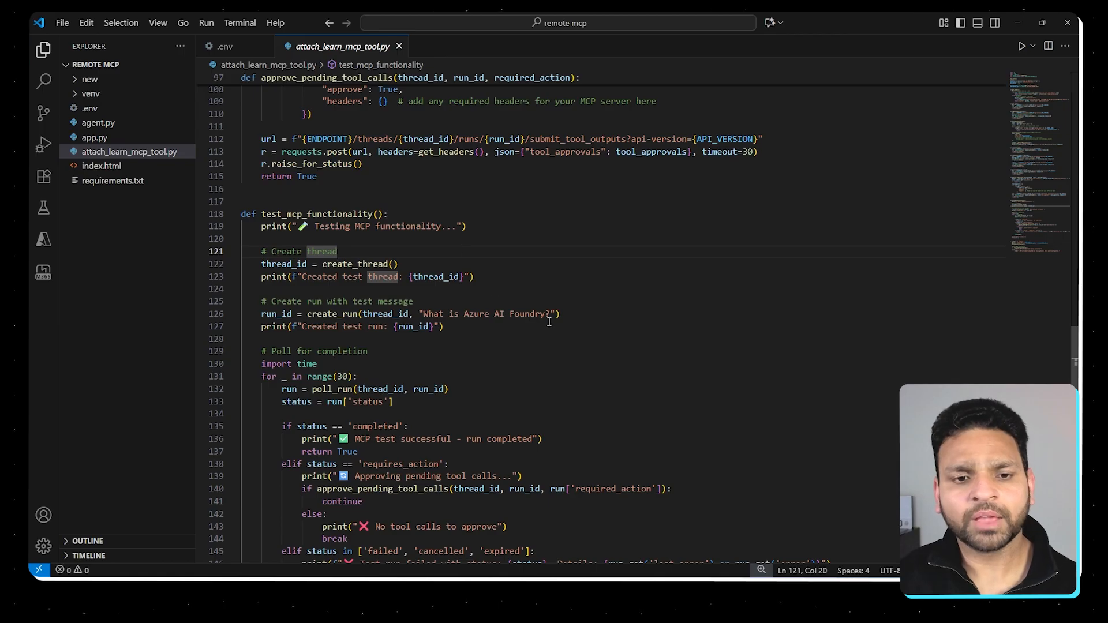
Run the attach script from the terminal after clearing a half-entered pip command
scroll("down", 3)
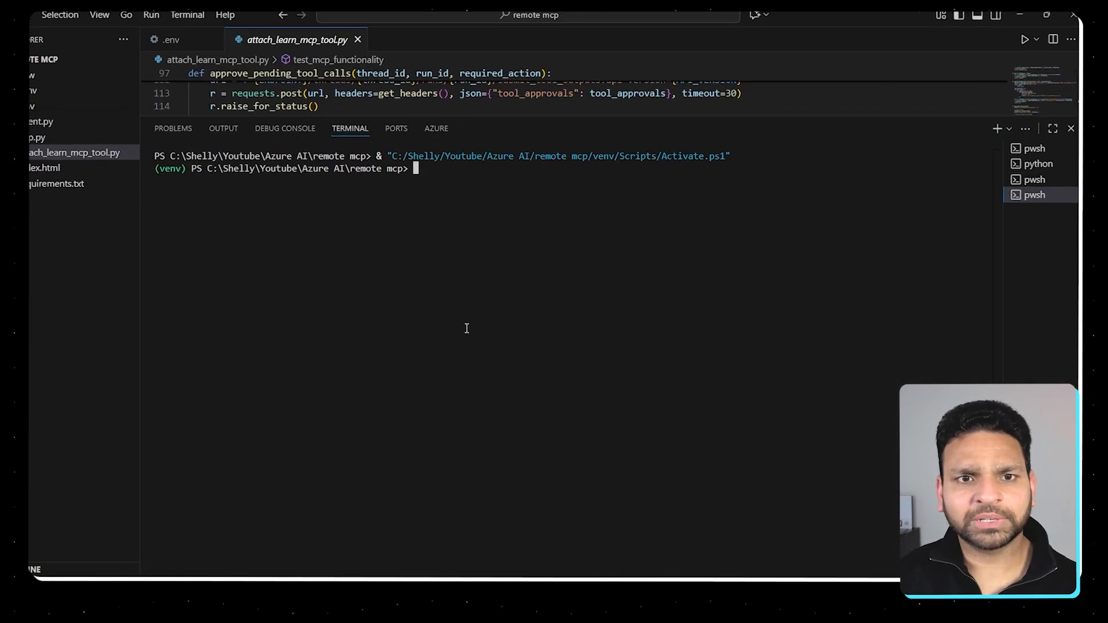
type("pip install -r requirements.txt")
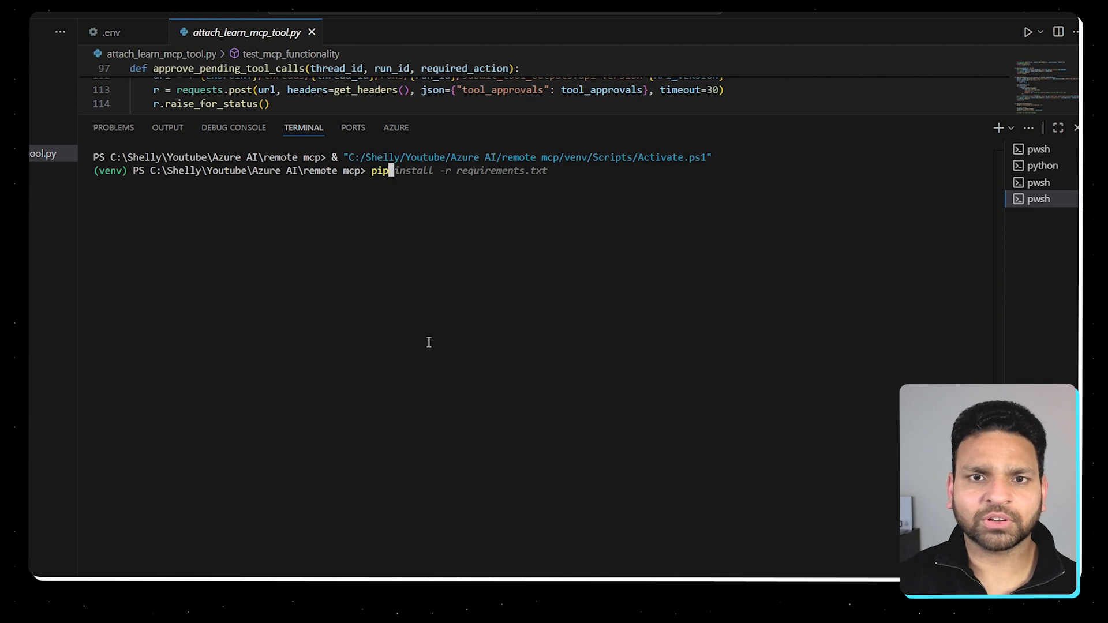
key("Ctrl+c")
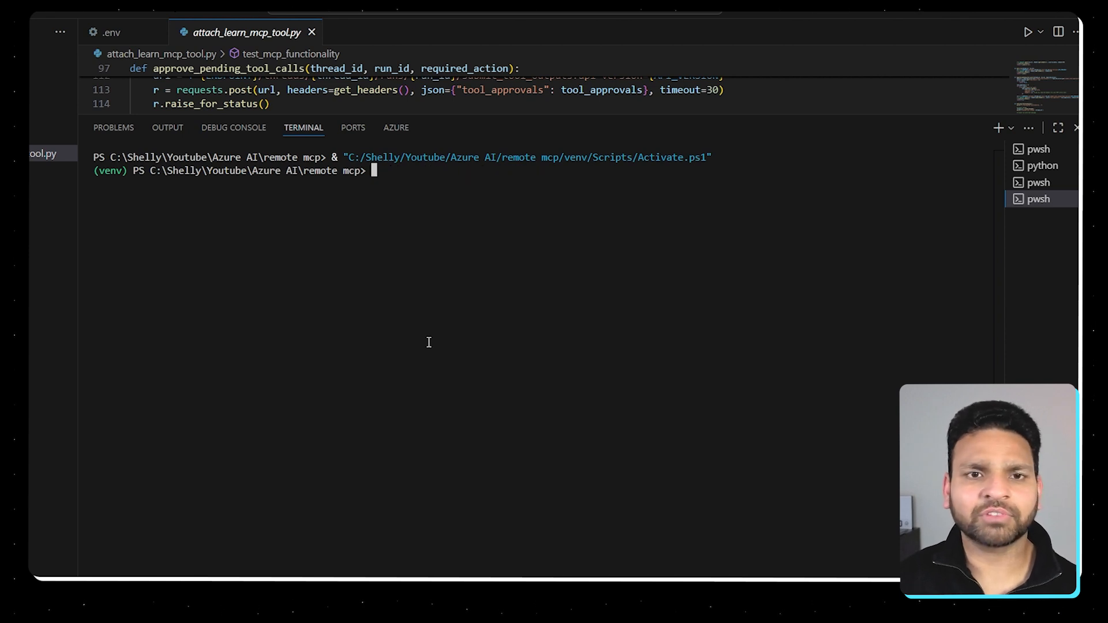
type("python .\\agent.py")
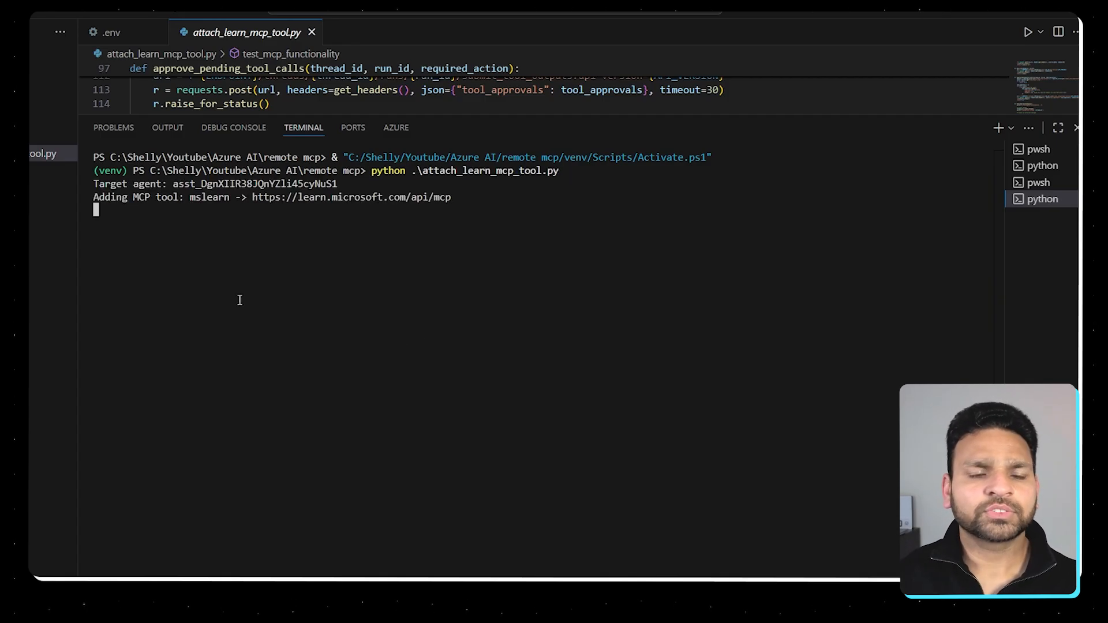
mouse_move(210, 196)
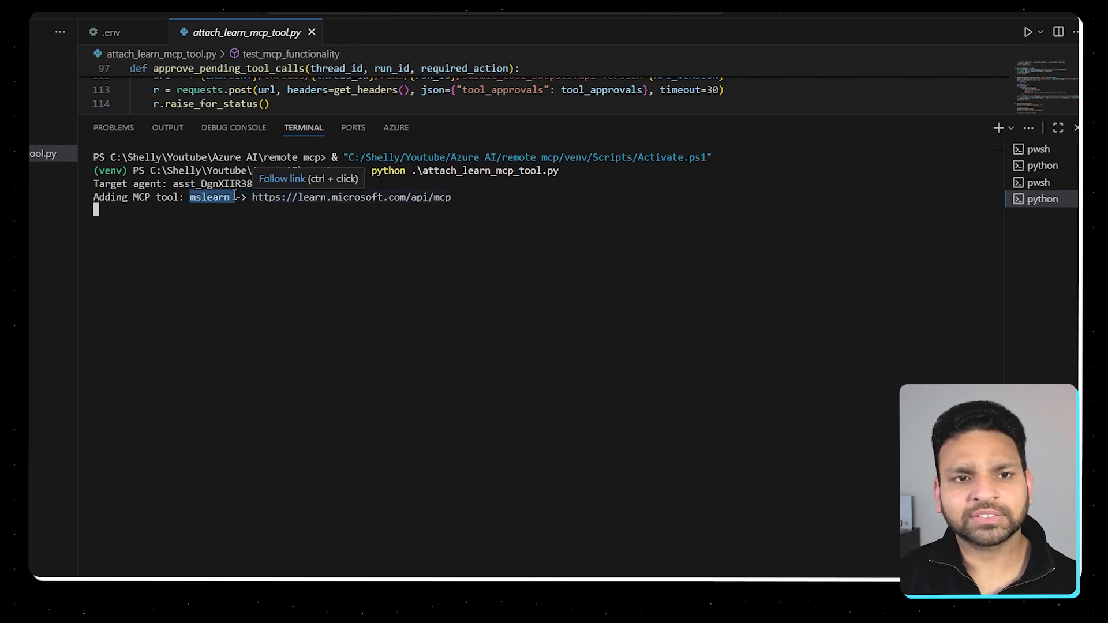
Highlight the mslearn tool label and the approving pending tool calls message in the output
left_click_drag(190, 197, 456, 197)
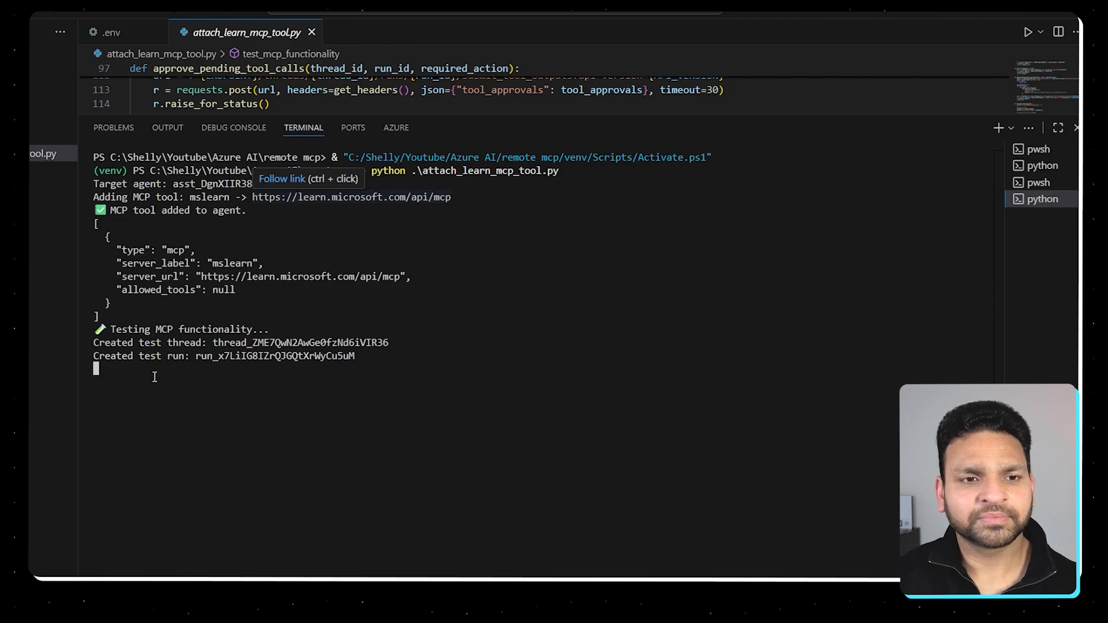
left_click_drag(139, 357, 357, 357)
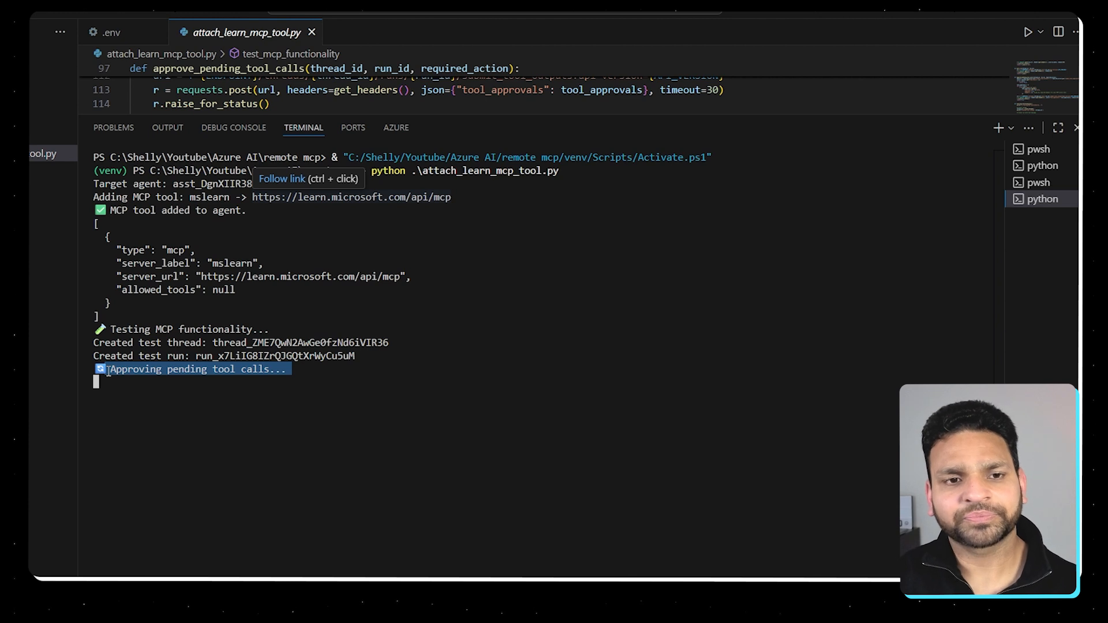
mouse_move(140, 398)
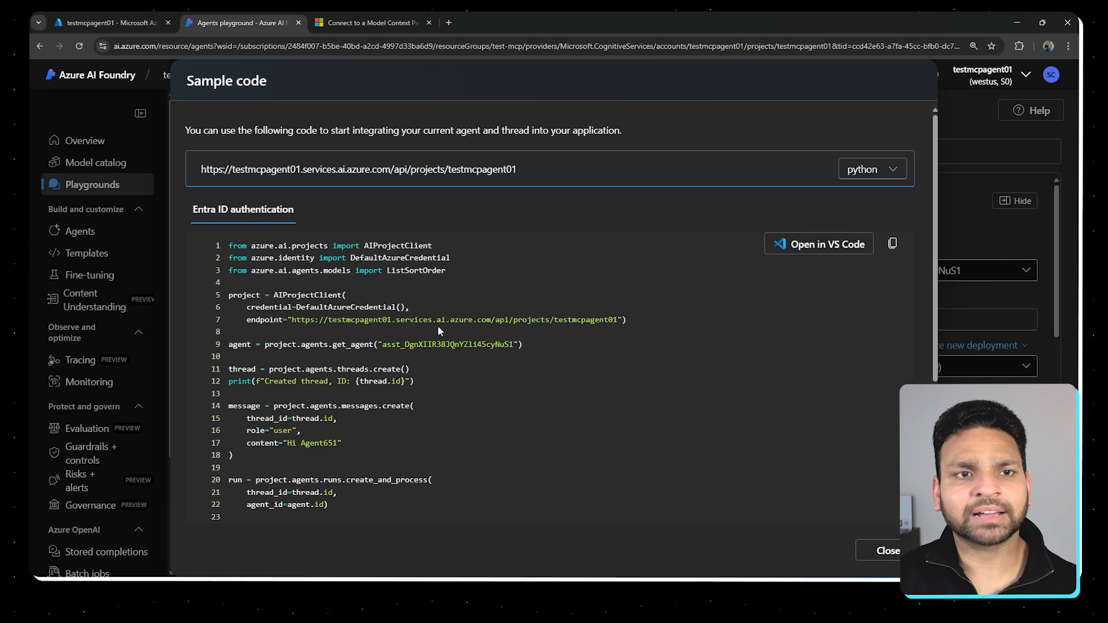
Confirm MCP appears under Agent651's Knowledge in Setup, then start the local chat app
left_click(886, 550)
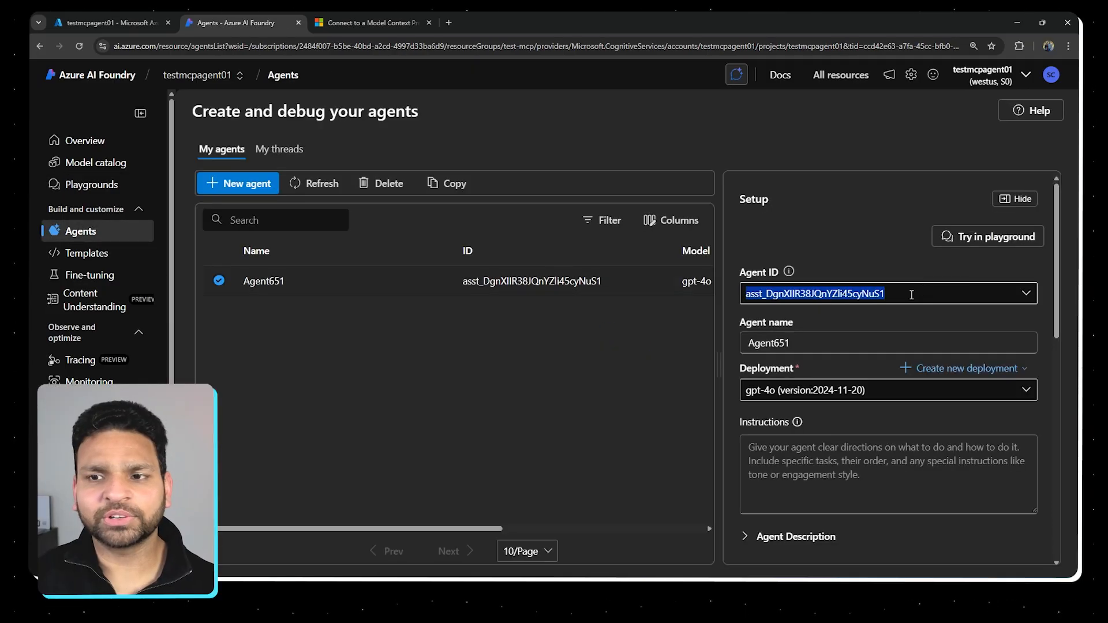
scroll("down", 3)
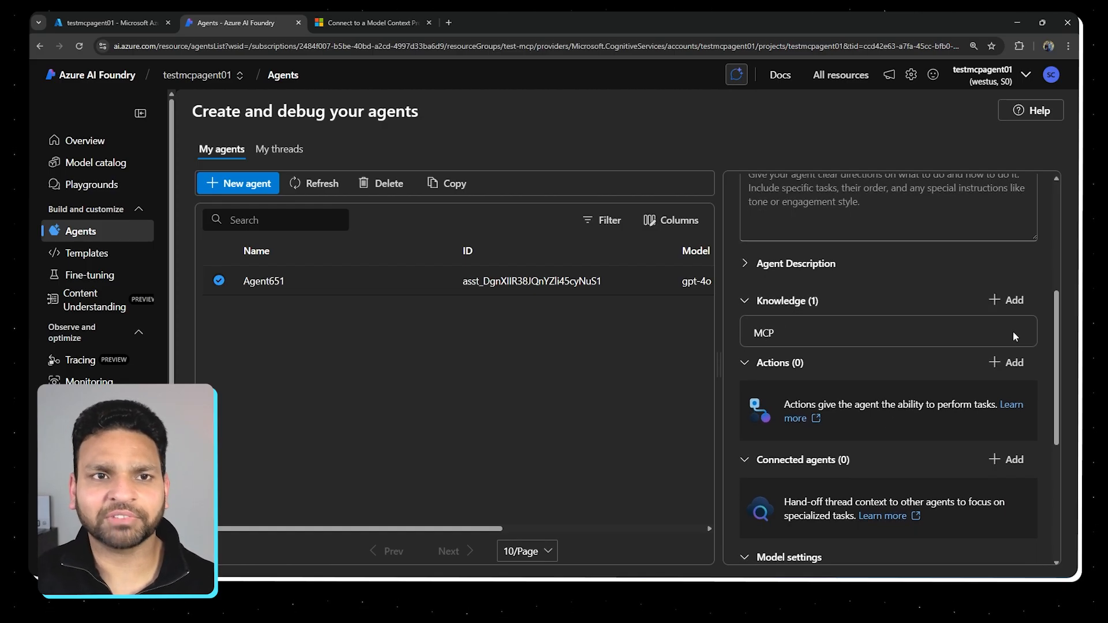
double_click(763, 332)
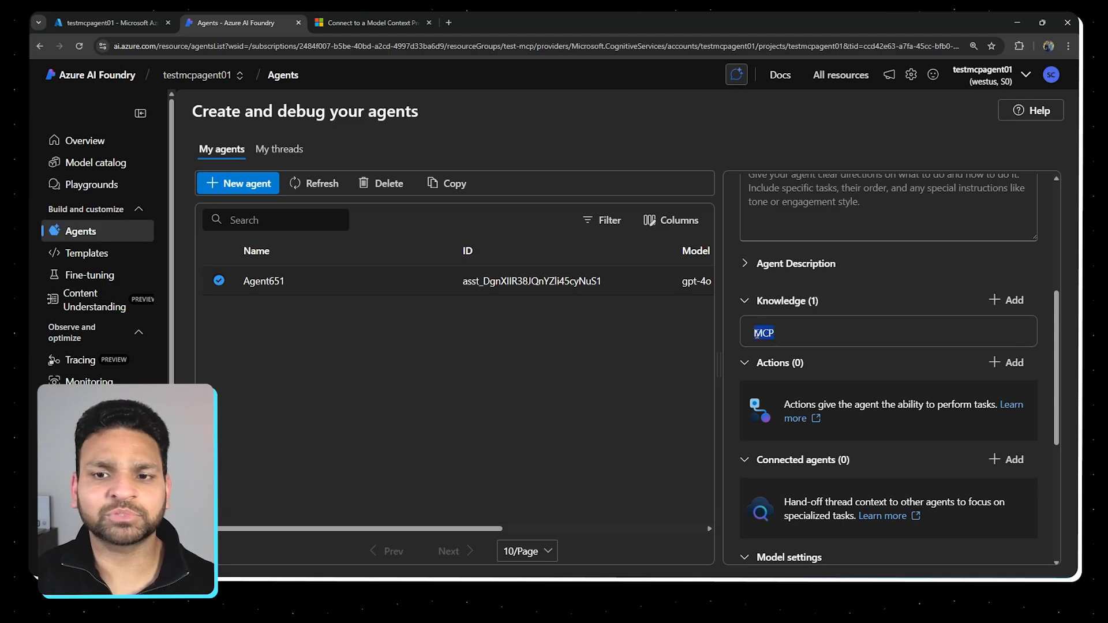
mouse_move(716, 339)
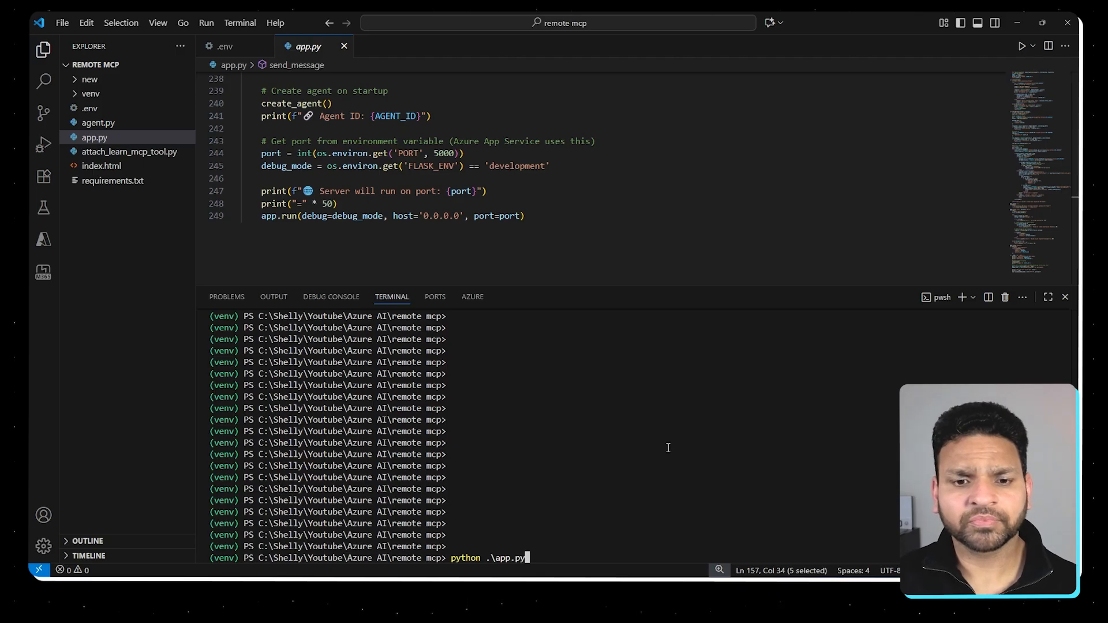
key("enter")
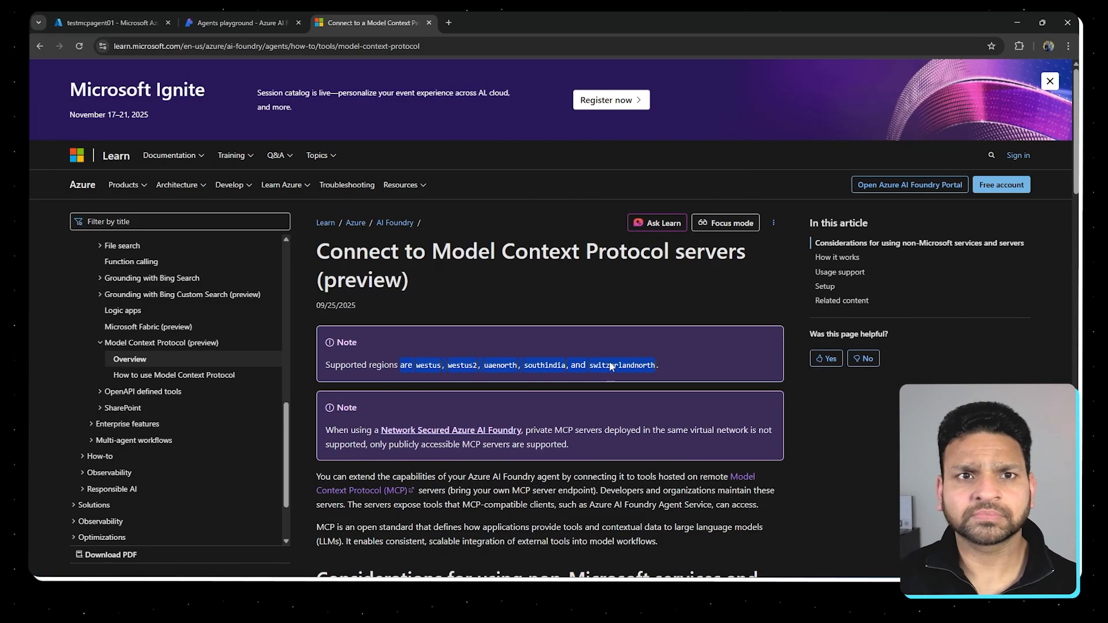
Load the chat app at localhost:5000 and ask which regions support MCP for Foundry agents
left_click(448, 23)
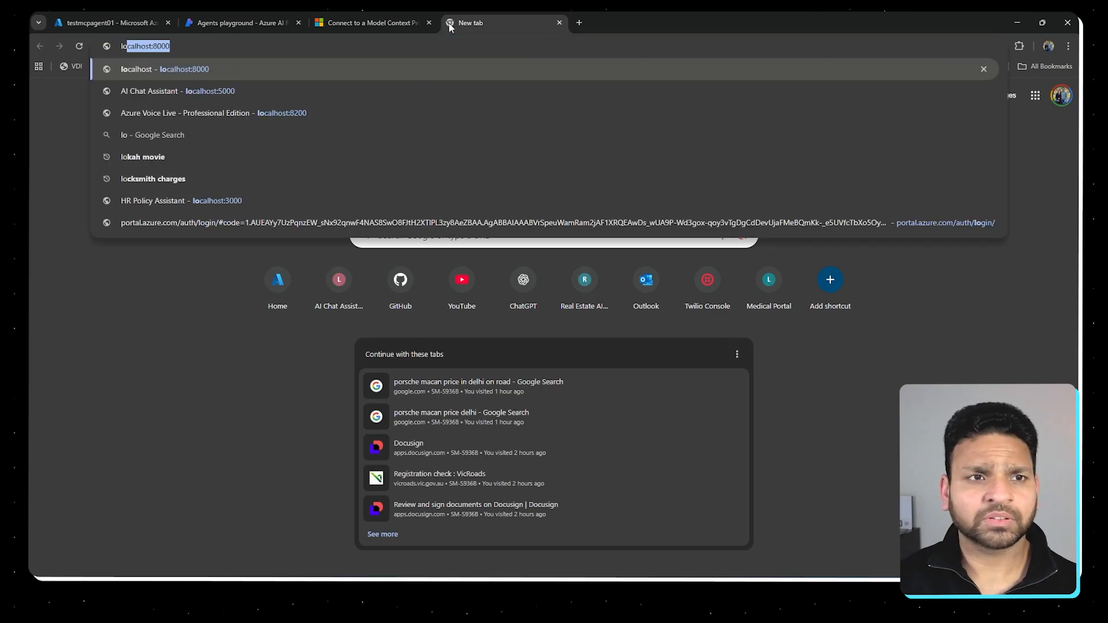
left_click(177, 90)
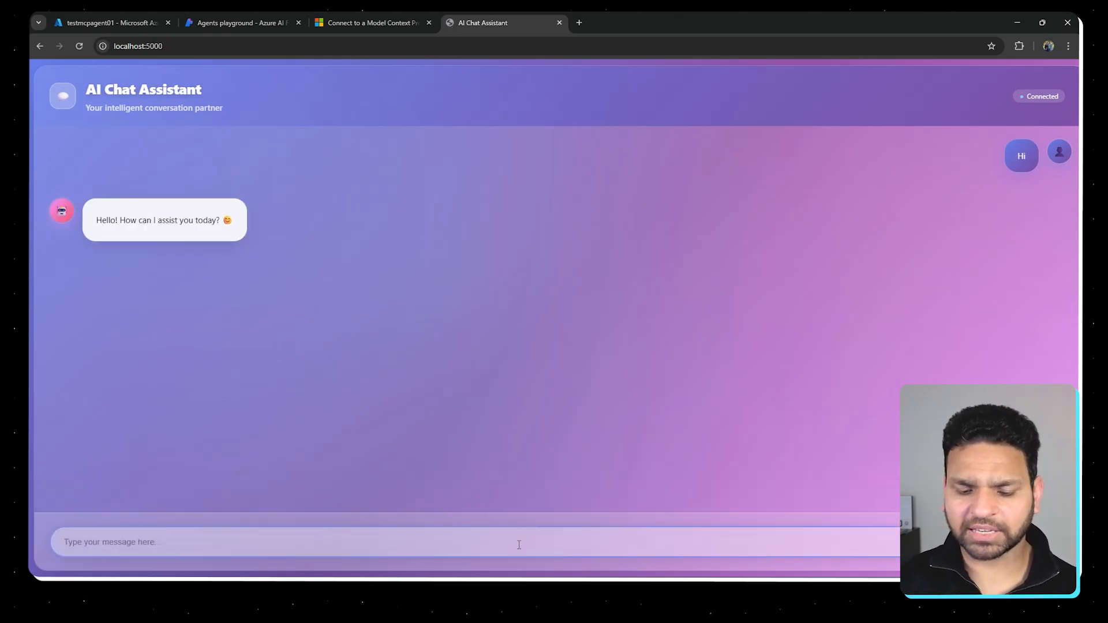
type("Which reg")
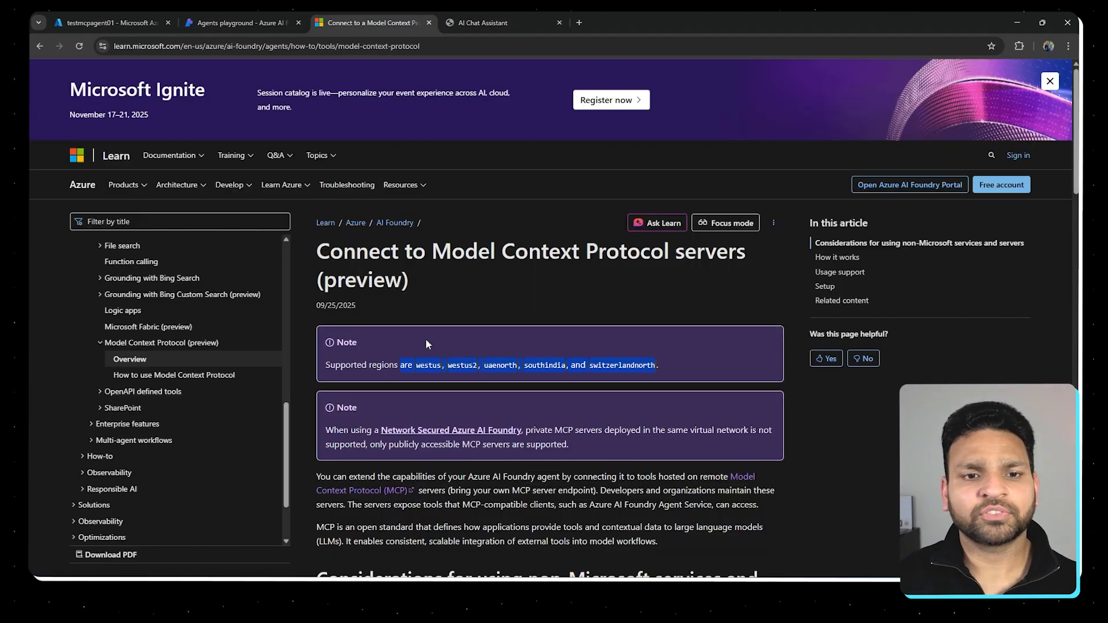
View the documentation page opened from the answer's 'here' link and return to the Foundry playground
left_click(504, 22)
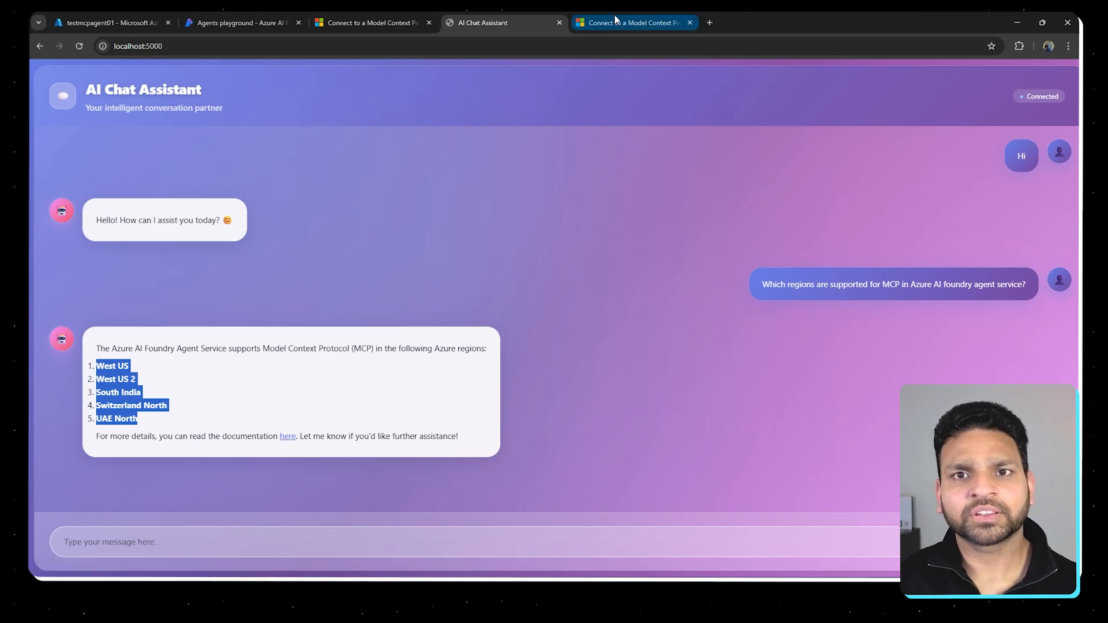
left_click(632, 22)
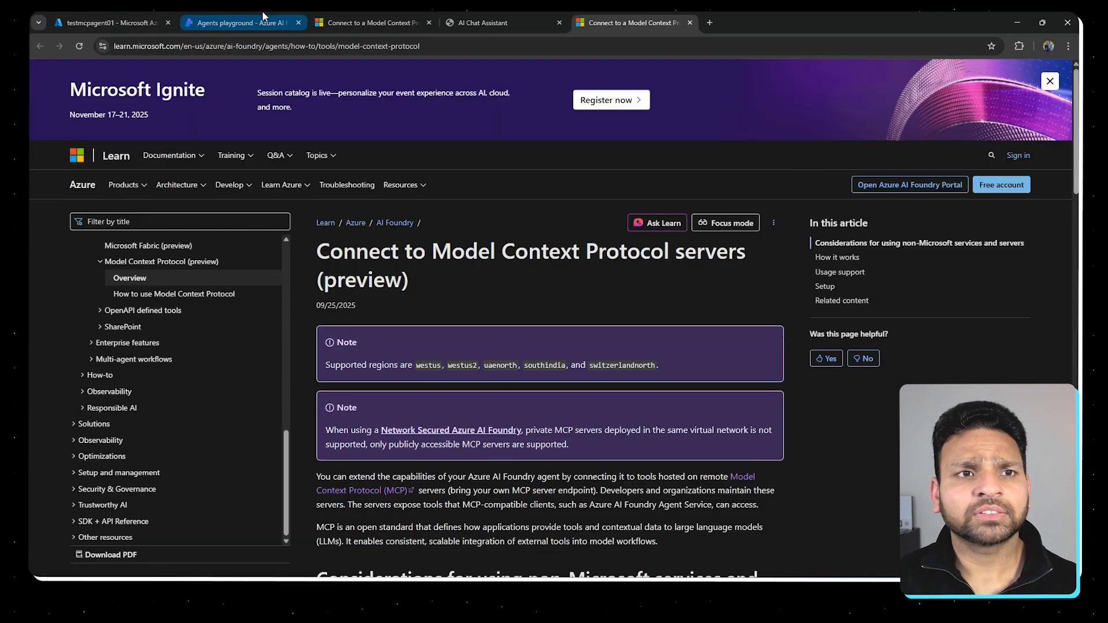
left_click(240, 22)
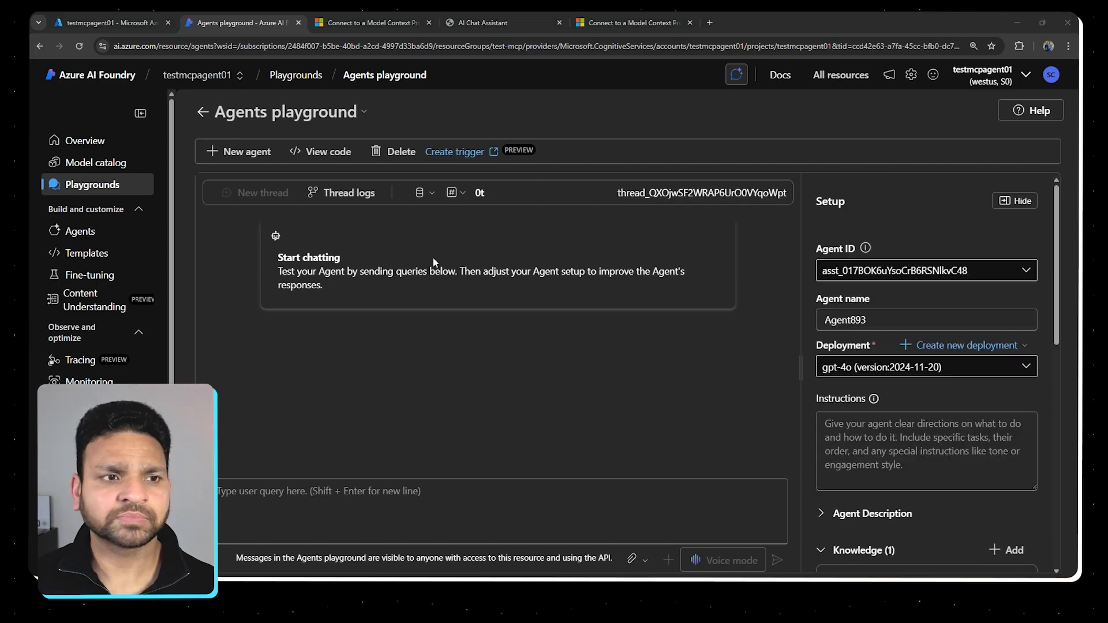
Select Agent893 from the Agents list and start editing its Agent name field
left_click(81, 230)
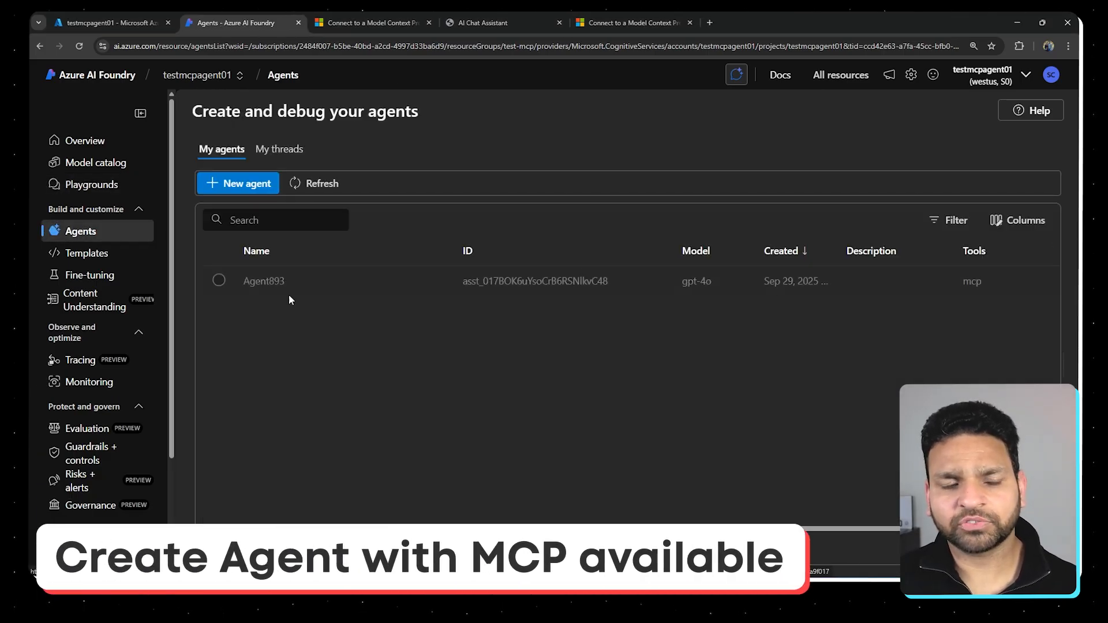
left_click(264, 281)
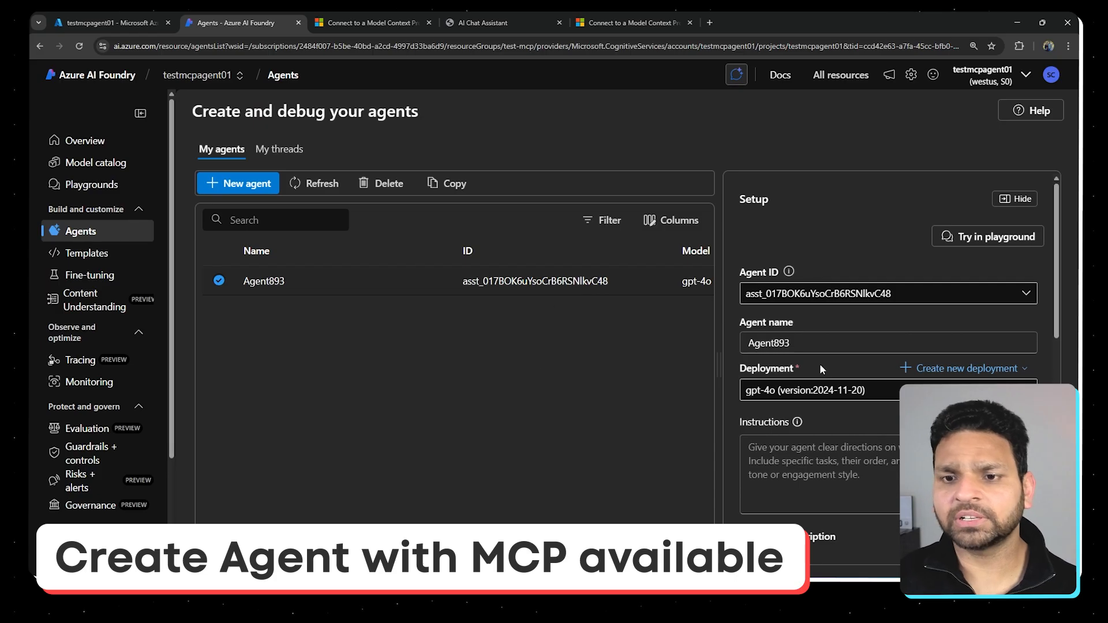
type("e")
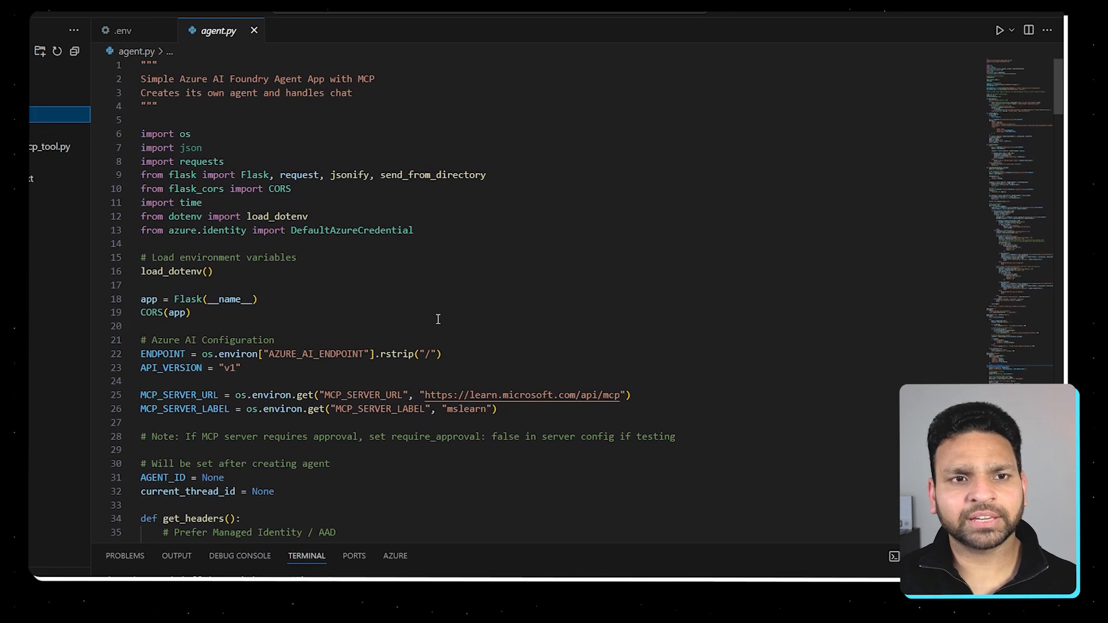
Review agent.py's create_agent payload with MCP_SERVER_LABEL and the chat loop code
scroll("down", 3)
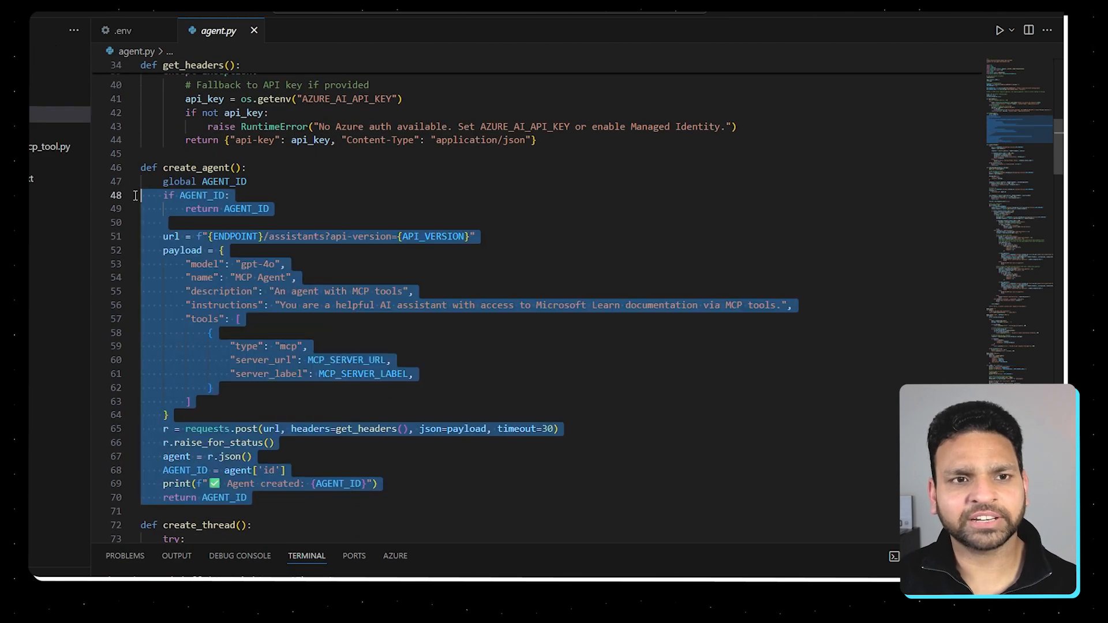
scroll("down", 3)
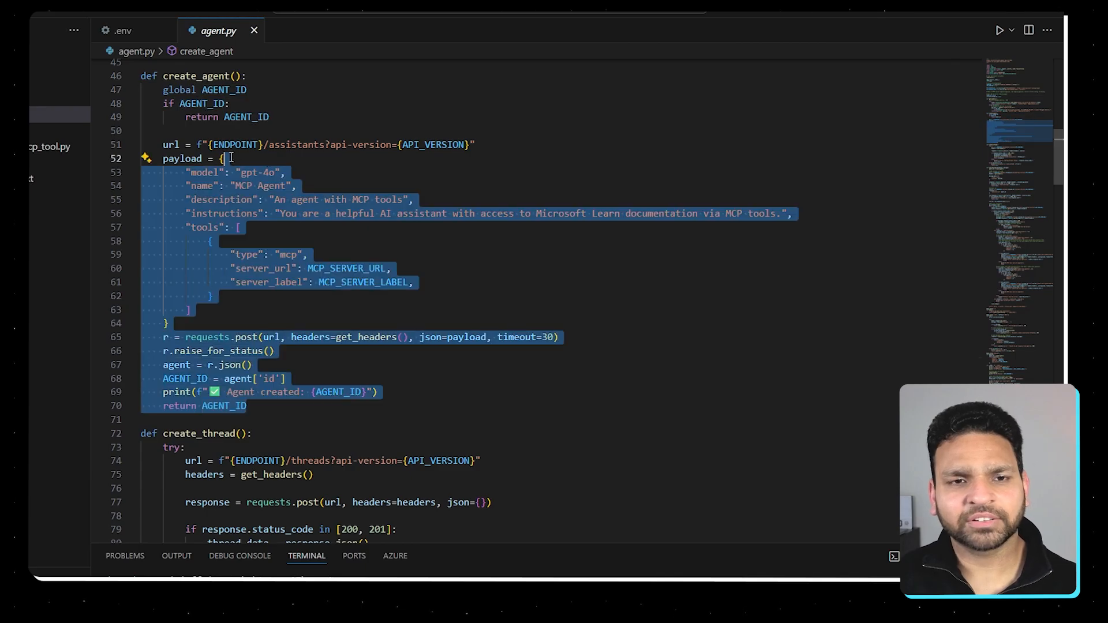
double_click(334, 198)
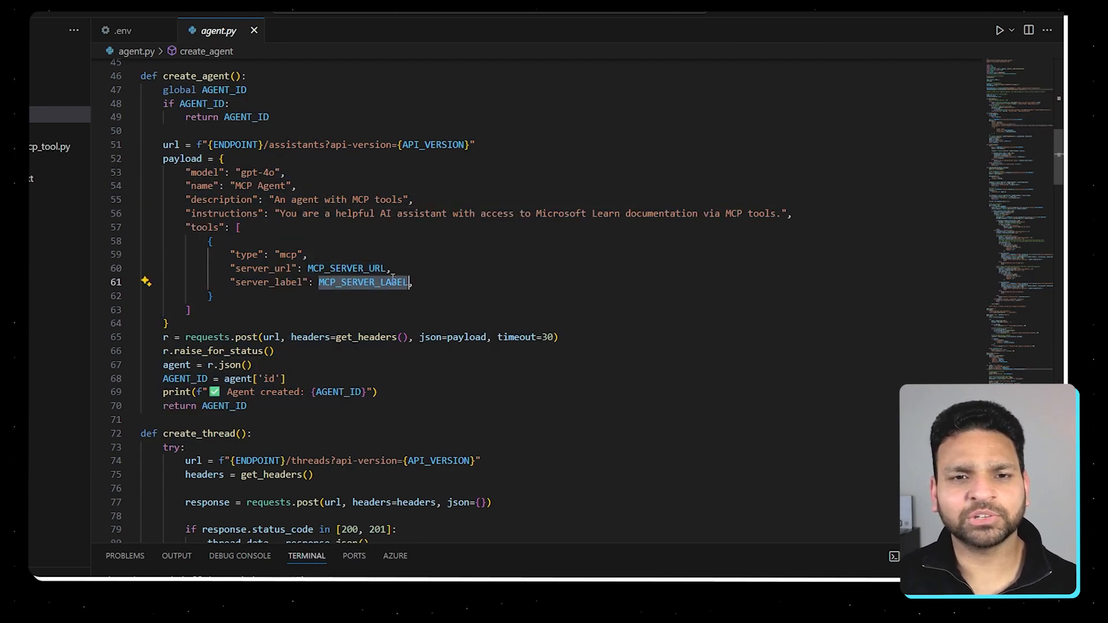
scroll("down", 3)
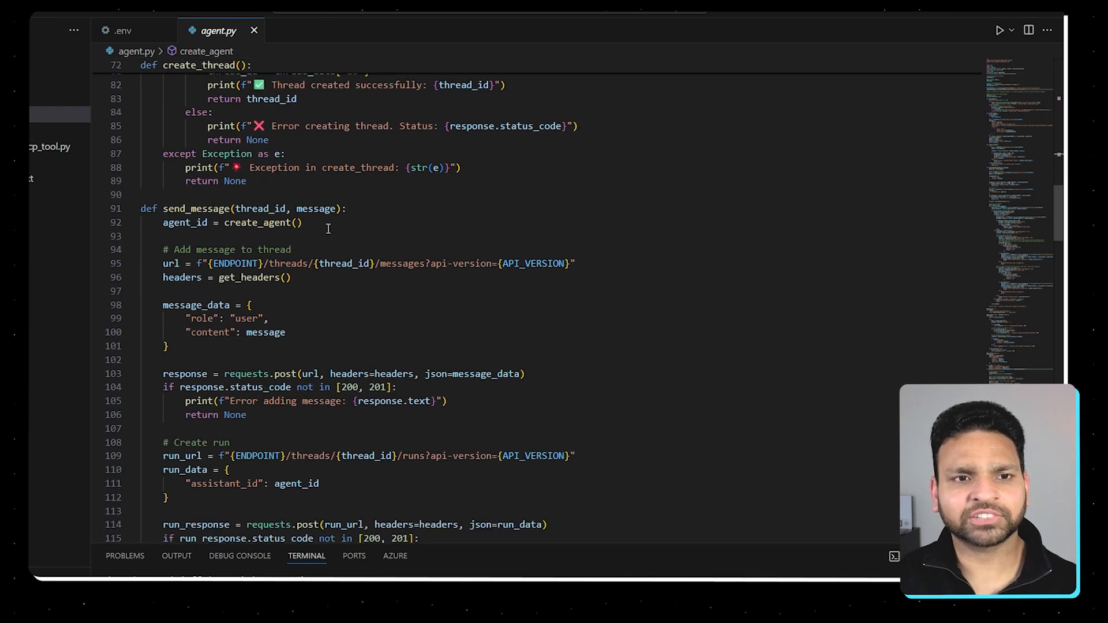
scroll("down", 3)
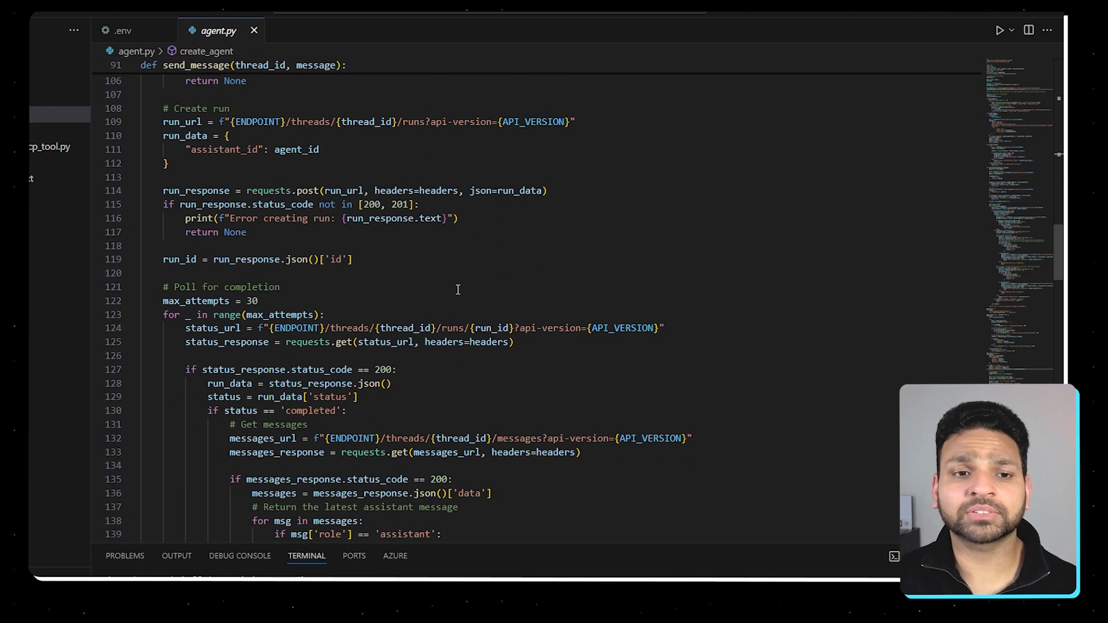
scroll("down", 3)
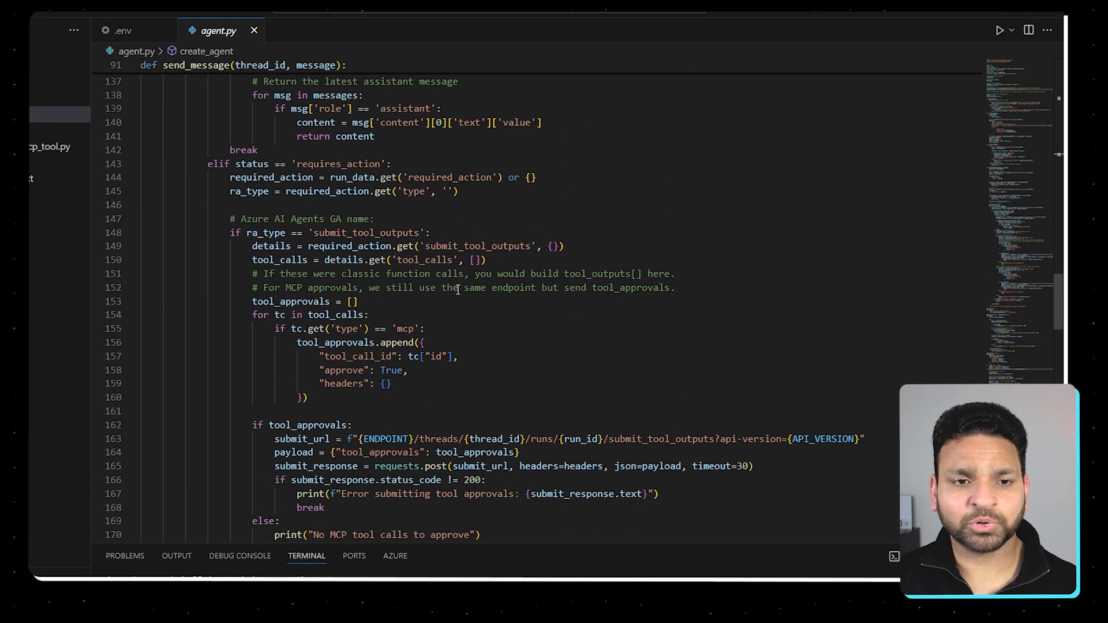
scroll("down", 3)
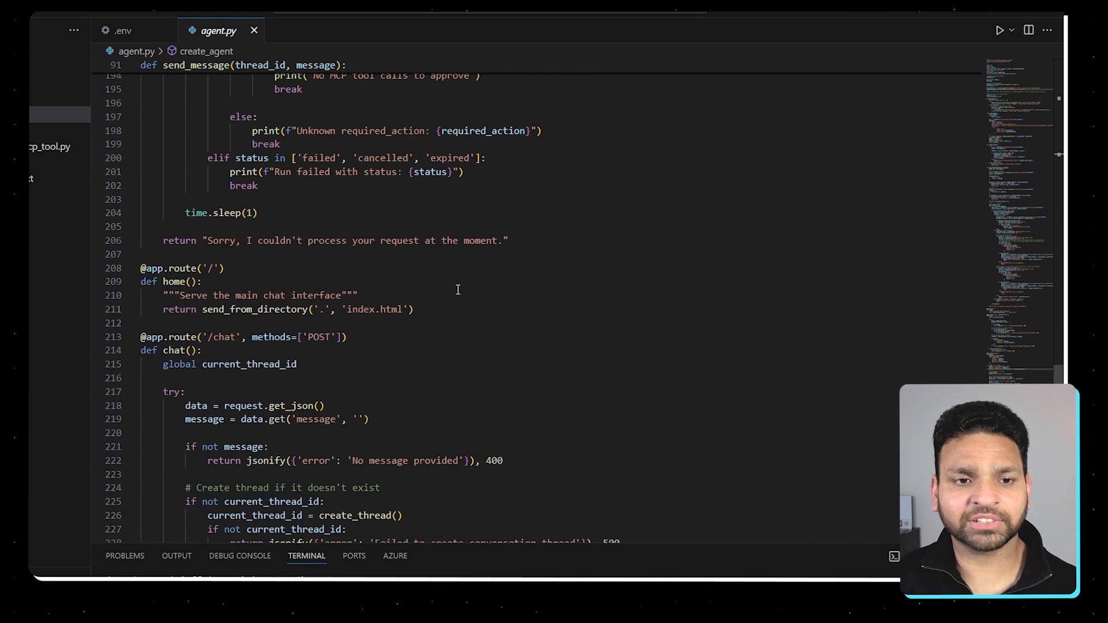
scroll("down", 3)
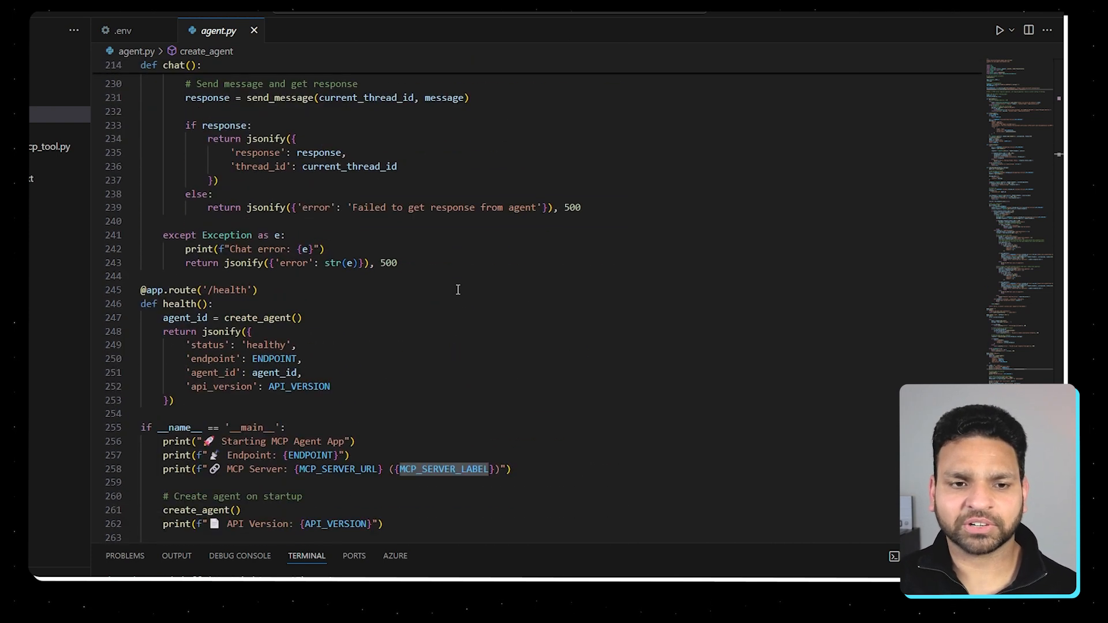
scroll("down", 3)
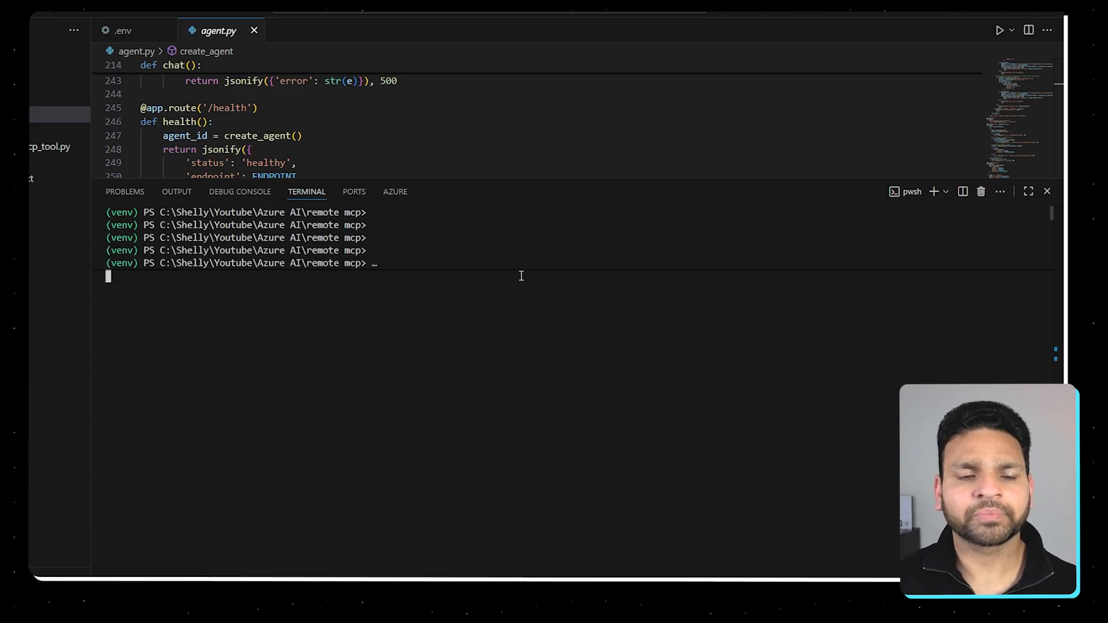
Run python .\agent.py in the terminal to create the MCP agent
type("python .\\agent.py")
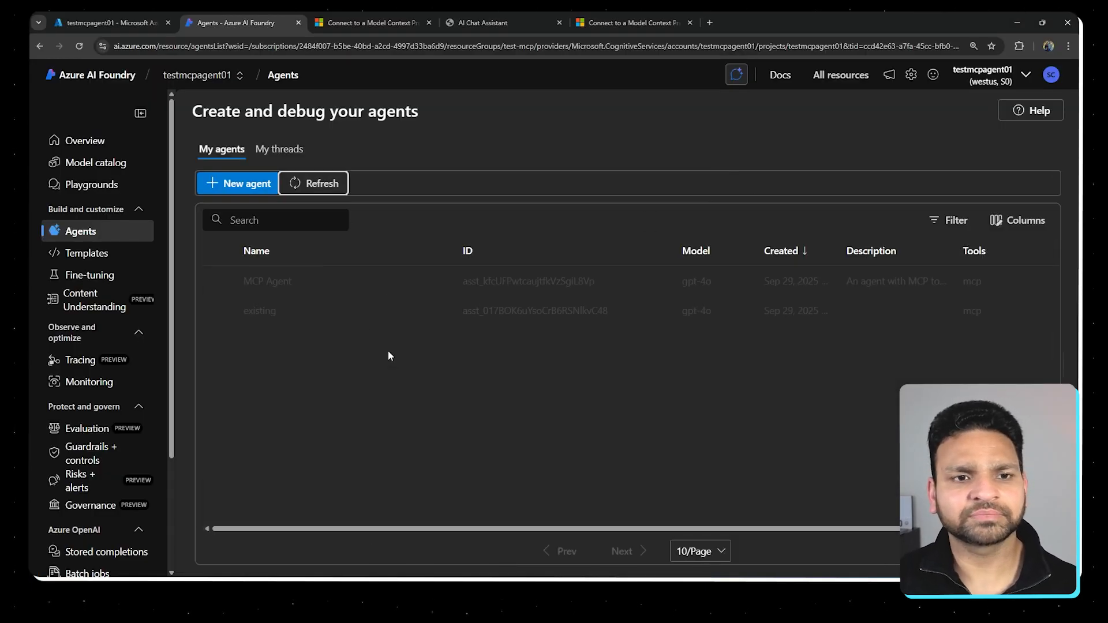
View MCP Agent's setup panel down to its Knowledge section listing the MCP tool
left_click(266, 280)
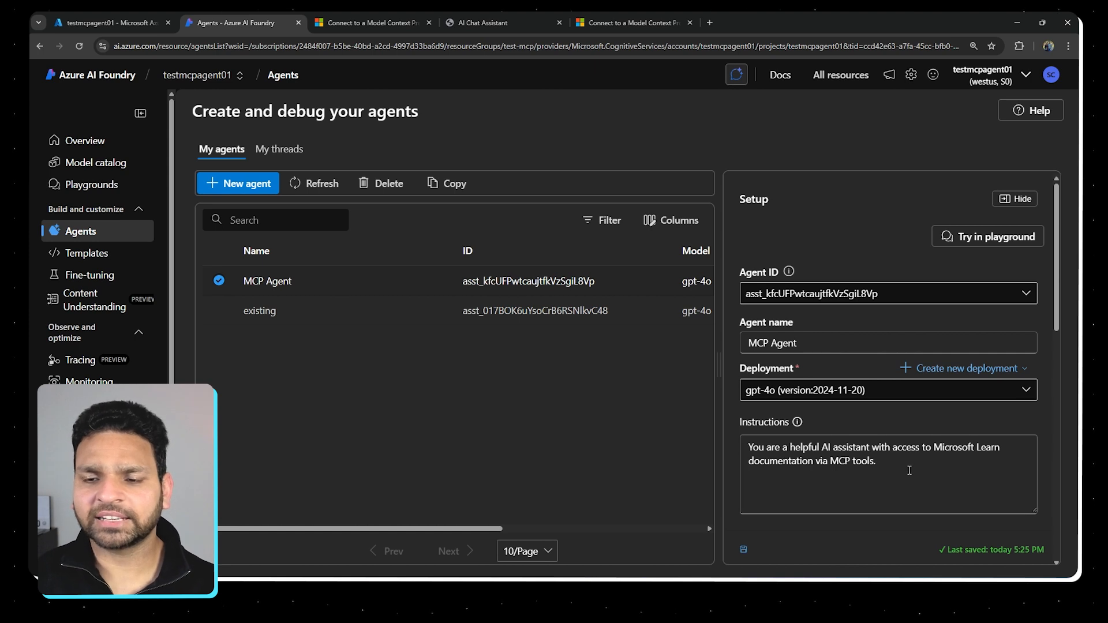
scroll("down", 3)
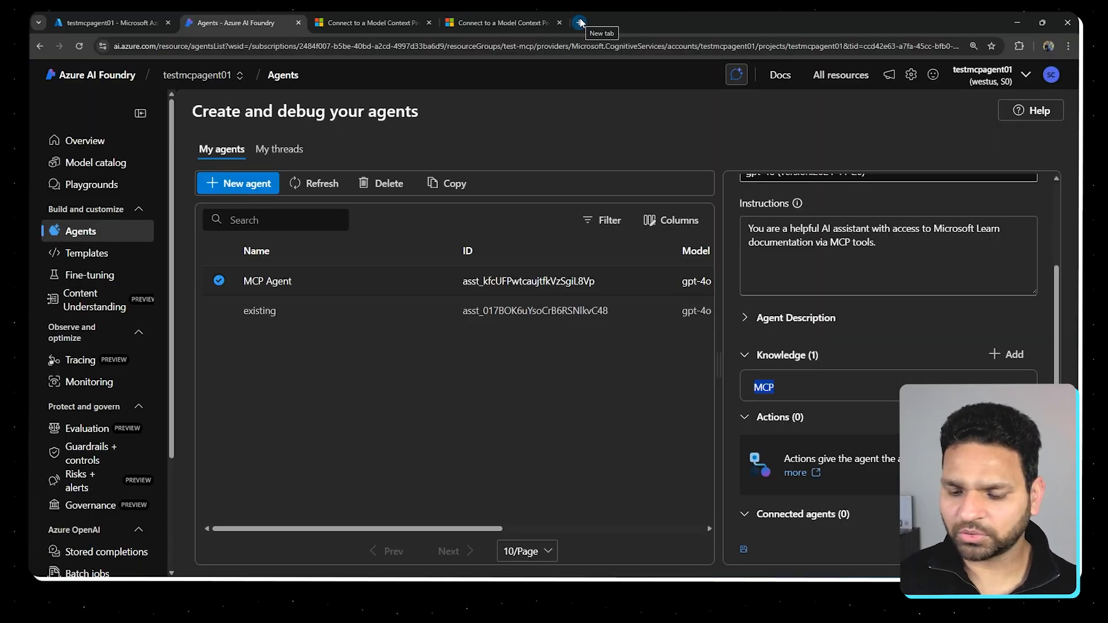
Reopen localhost:5000, send Hi and ask which regions support MCP Server in Azure AI Foundry Agent
left_click(578, 22)
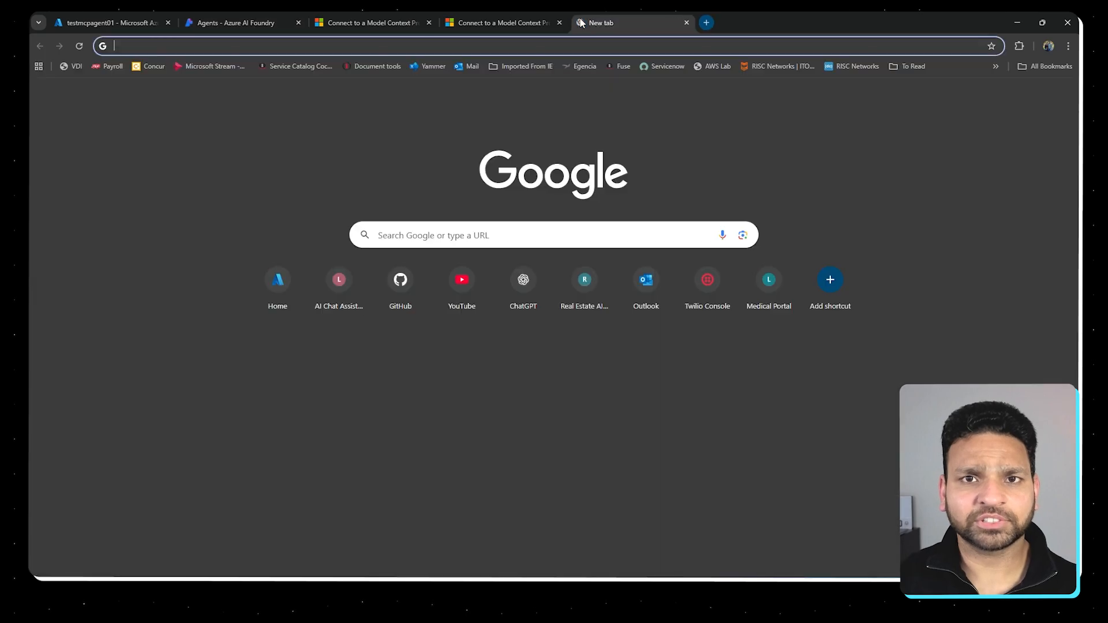
type("localhost:5000")
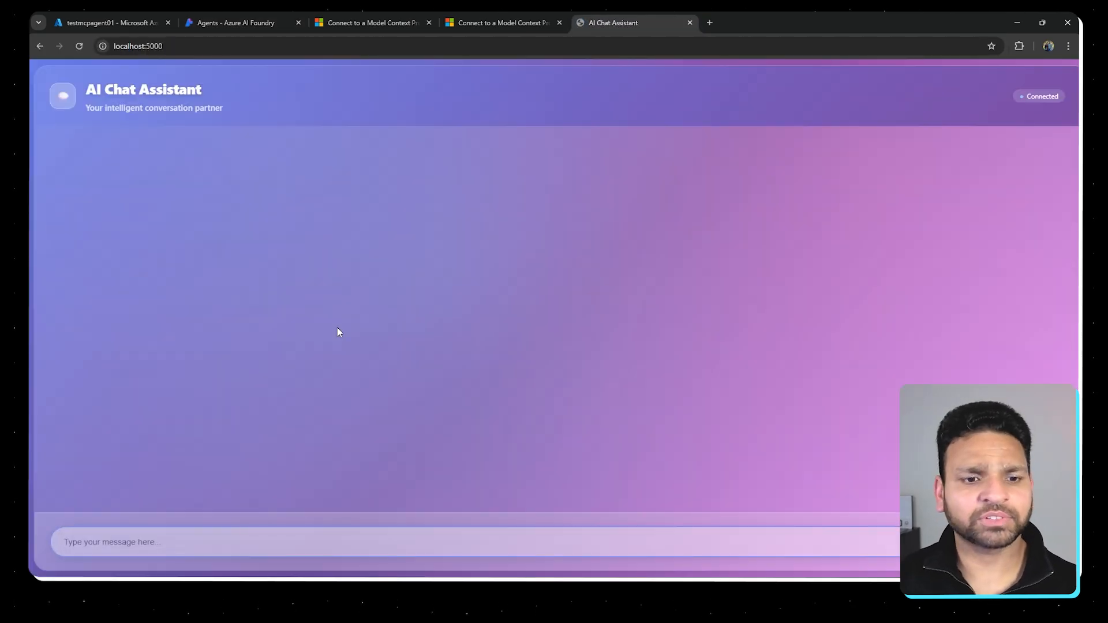
type("Hi")
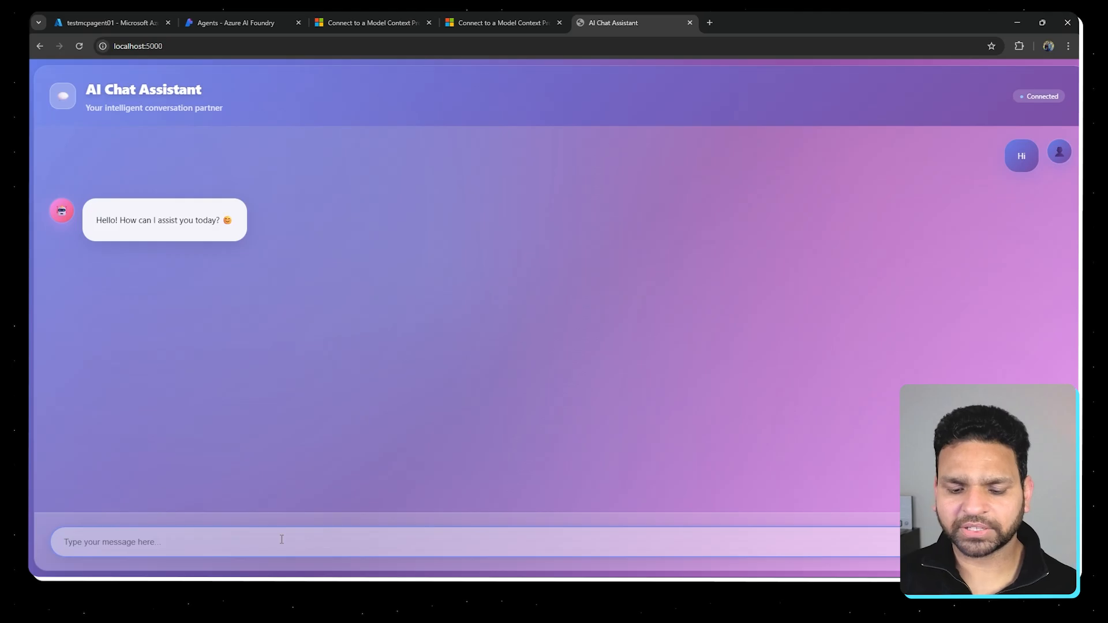
type("Which")
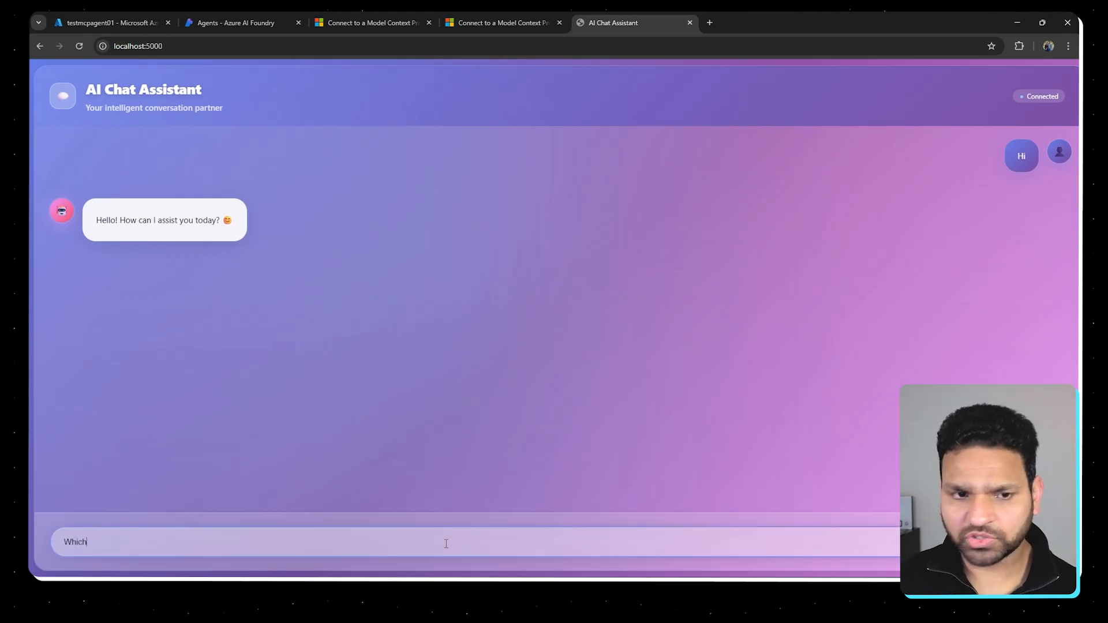
type("regions are supported for MCP Server")
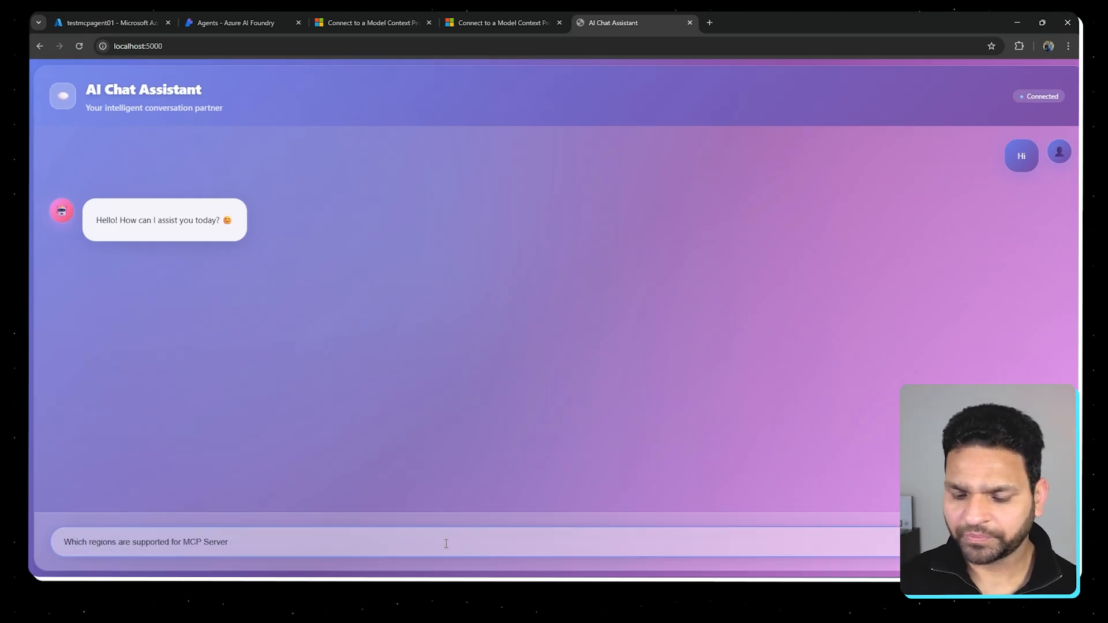
type("in Azure AI Foundry Agent")
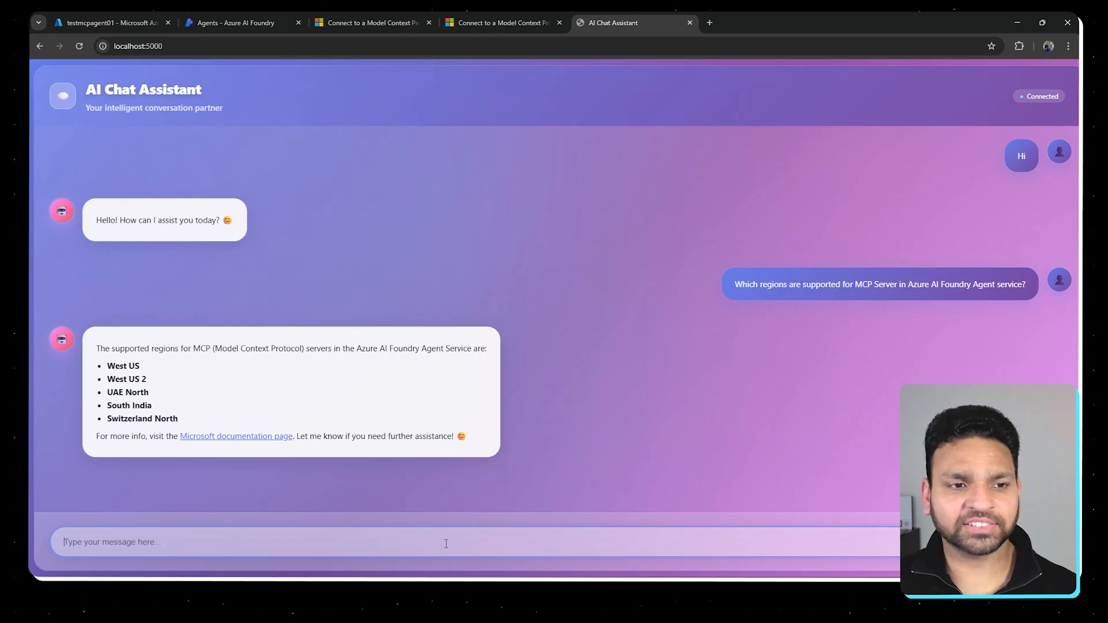
Follow the Microsoft documentation page link given in the five-region answer
left_click(235, 436)
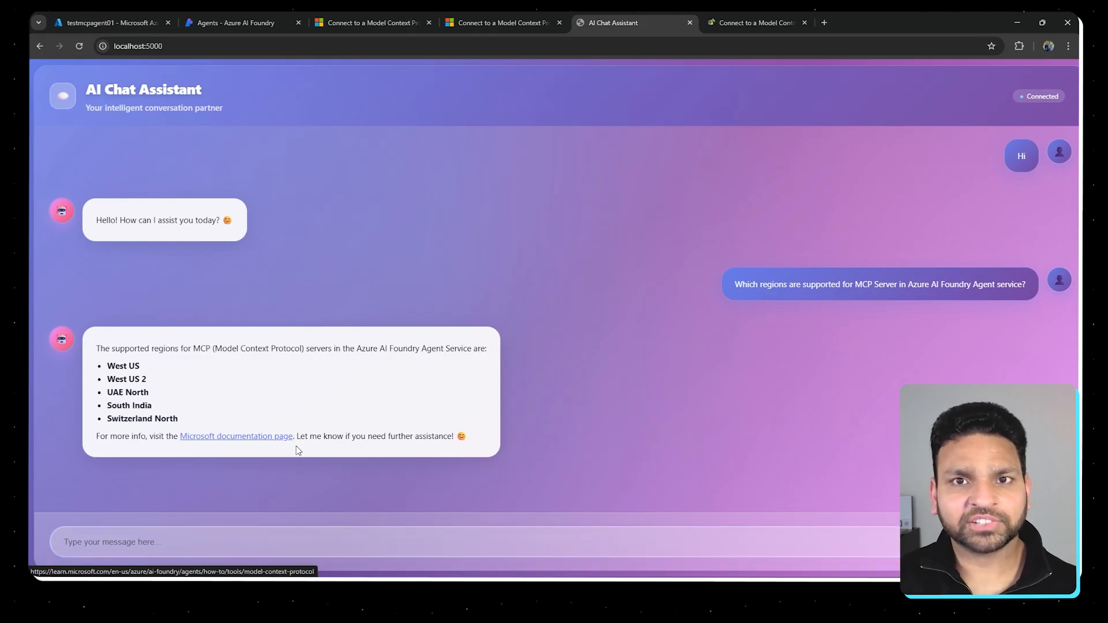